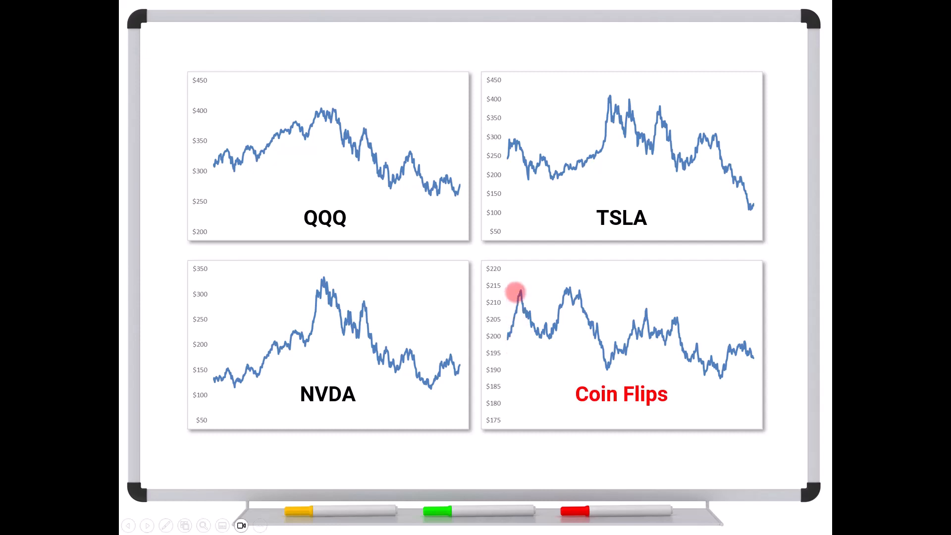
pyautogui.moveTo(540, 295)
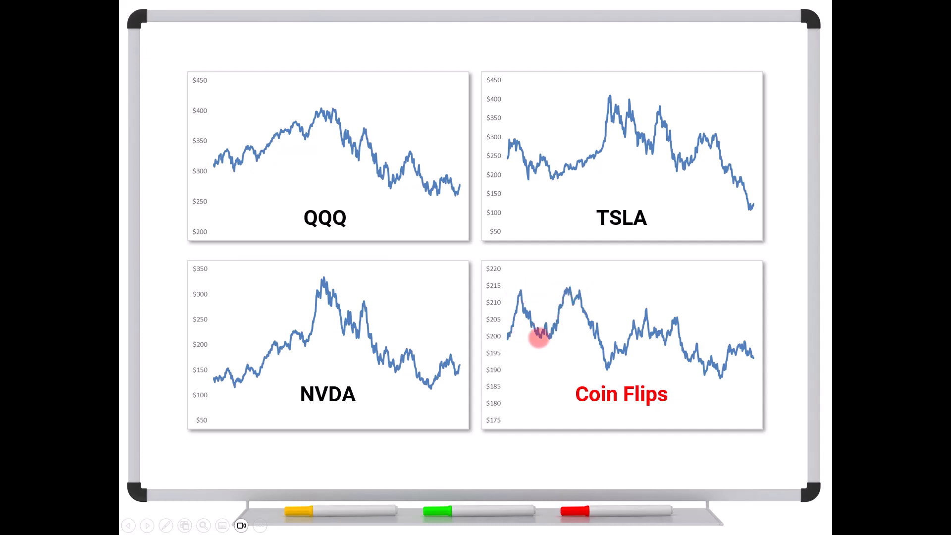
pyautogui.moveTo(568, 297)
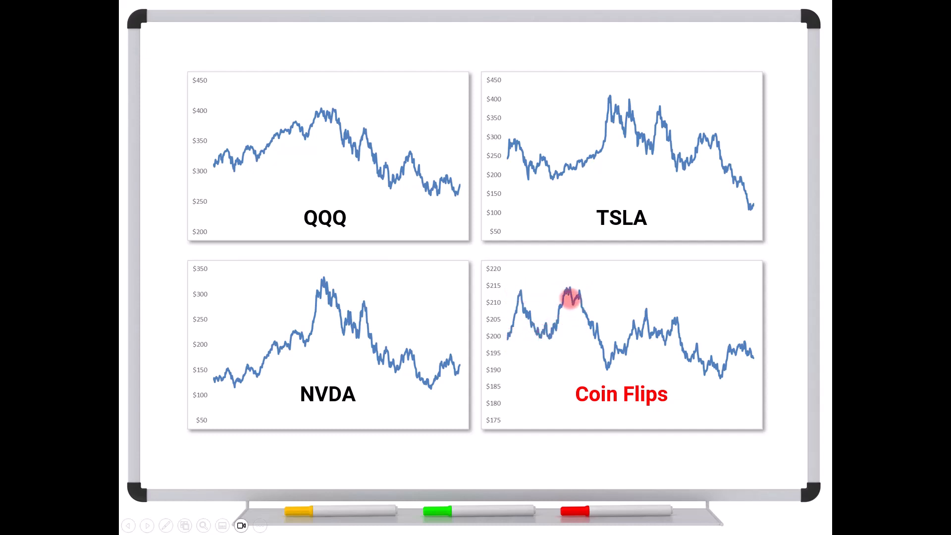
pyautogui.moveTo(600, 349)
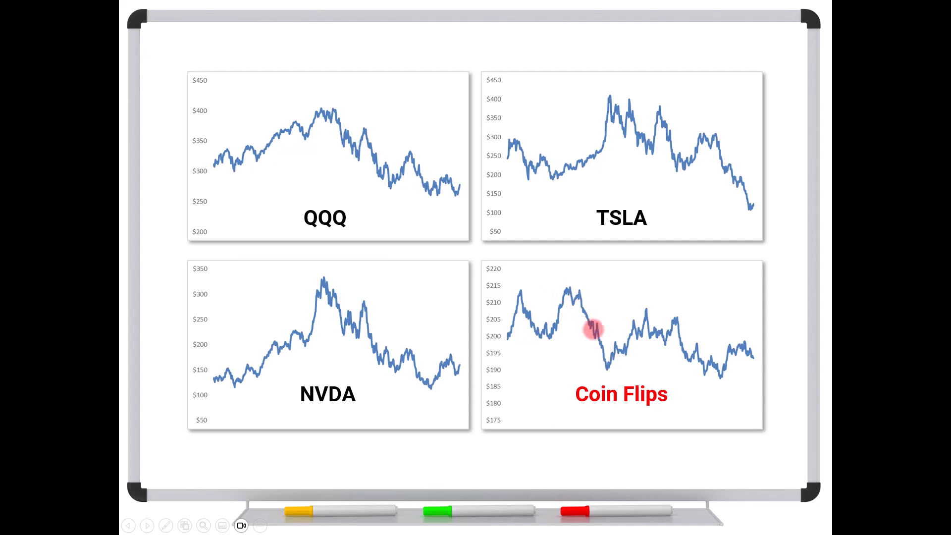
pyautogui.moveTo(605, 357)
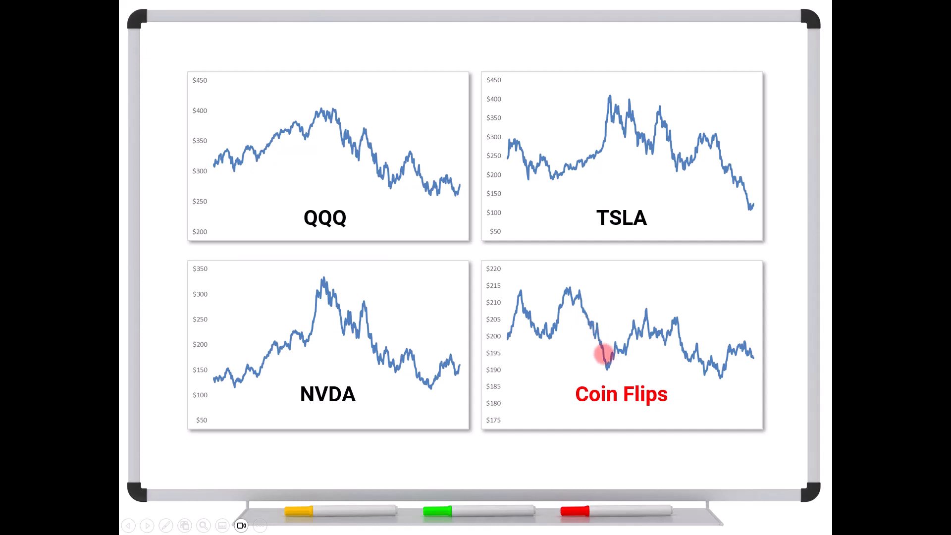
pyautogui.moveTo(606, 358)
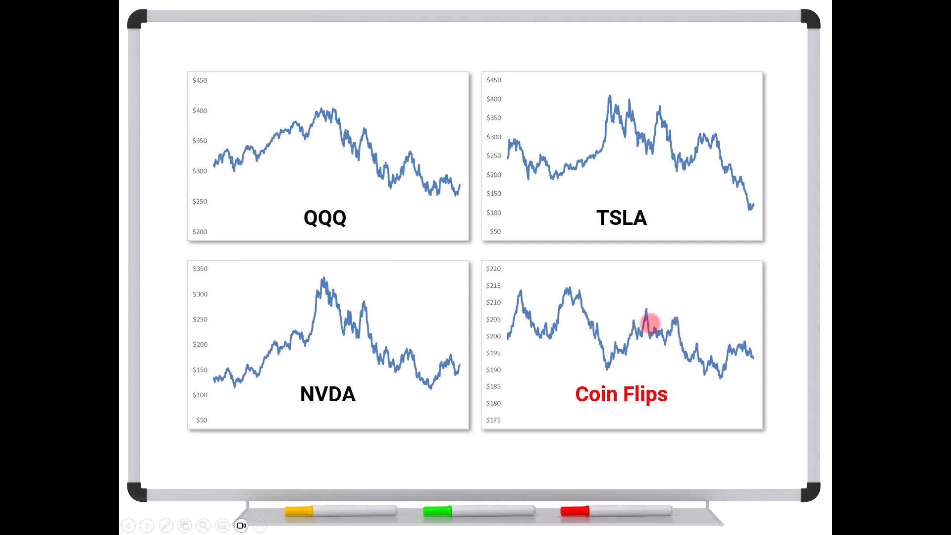
pyautogui.moveTo(664, 320)
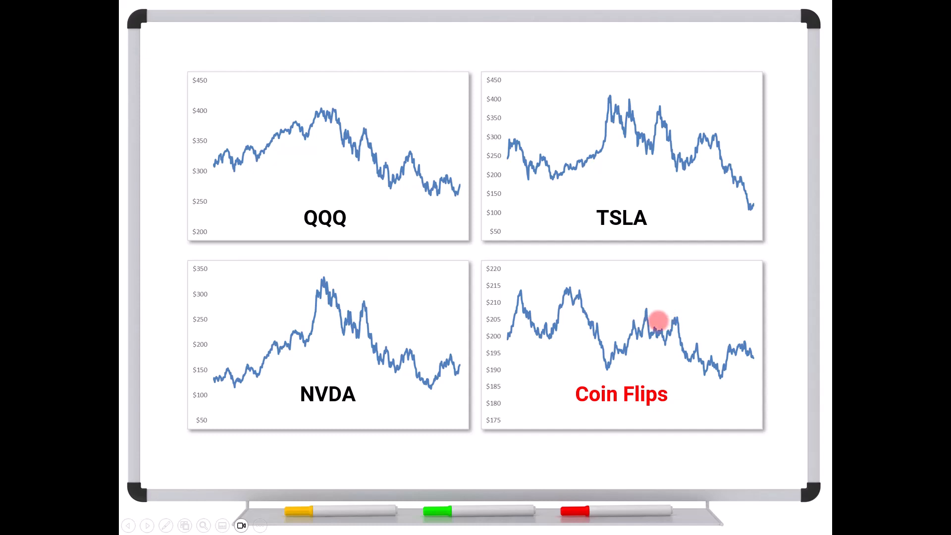
pyautogui.moveTo(660, 352)
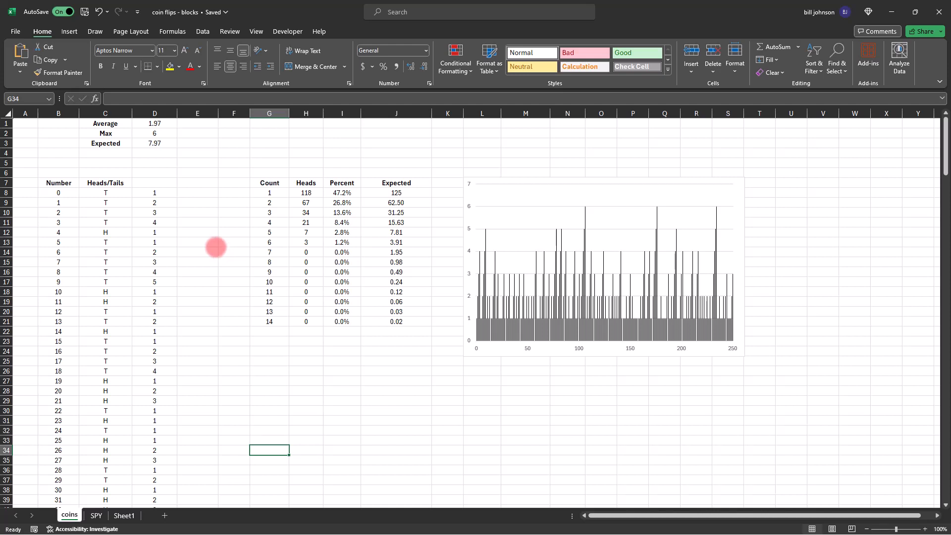
pyautogui.moveTo(58, 193)
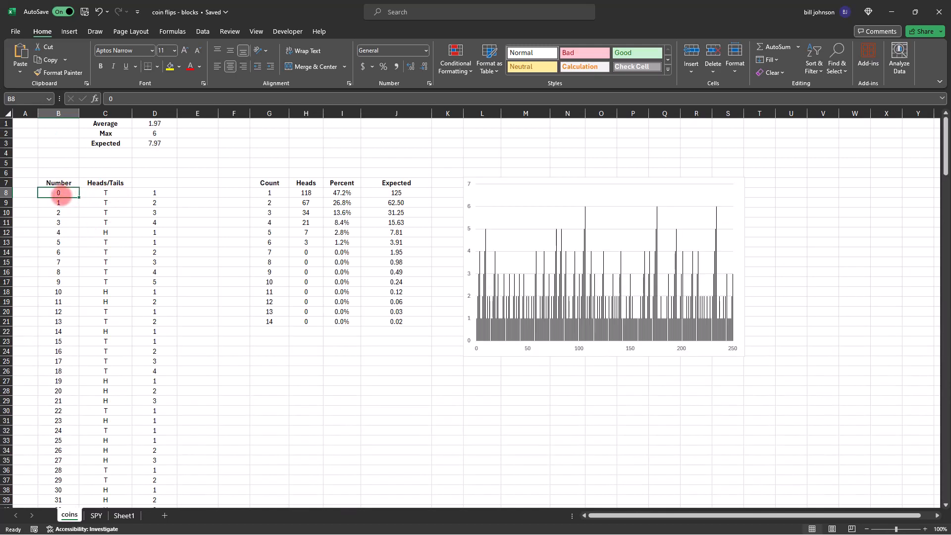
# - Highlight the opening runs in column C — four tails, five tails, two heads — against their streak counts
pyautogui.click(105, 192)
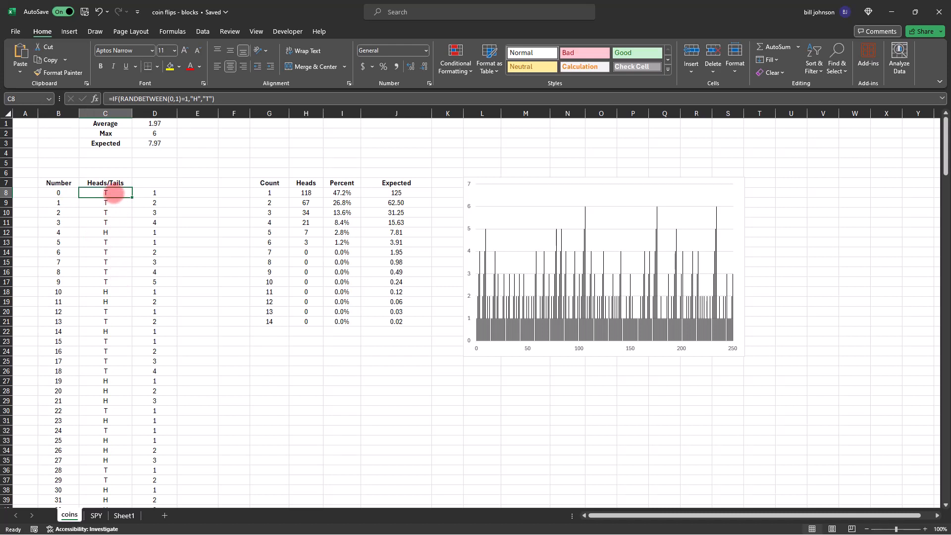
pyautogui.moveTo(105, 192); pyautogui.dragTo(106, 222)
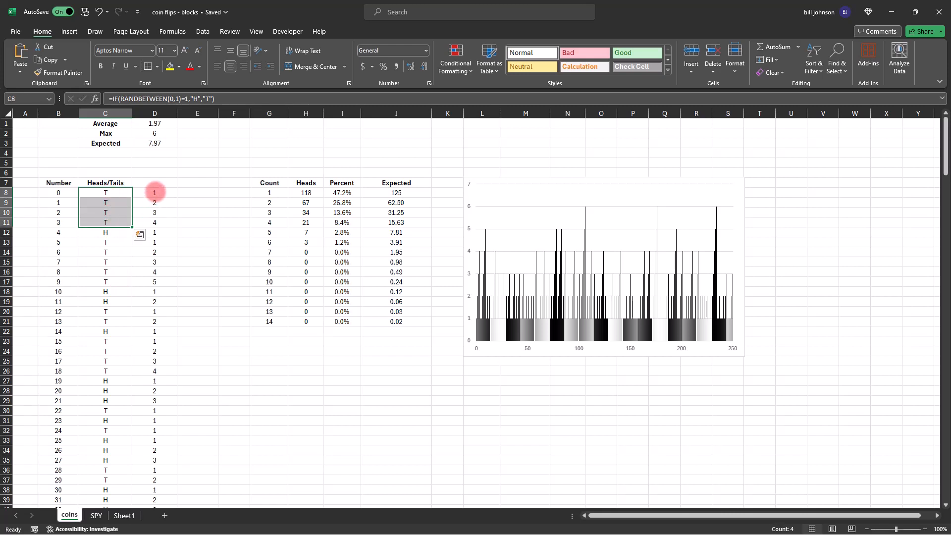
pyautogui.moveTo(154, 192)
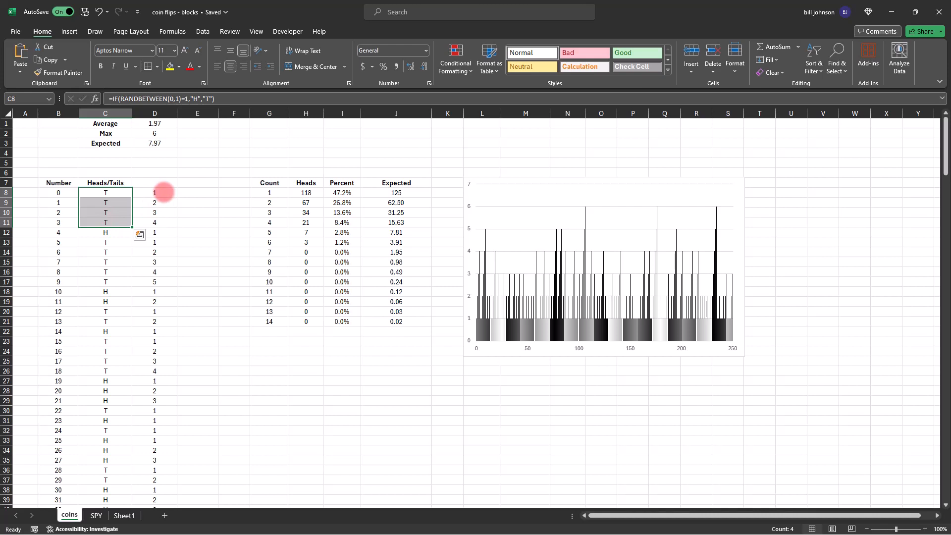
pyautogui.moveTo(164, 222)
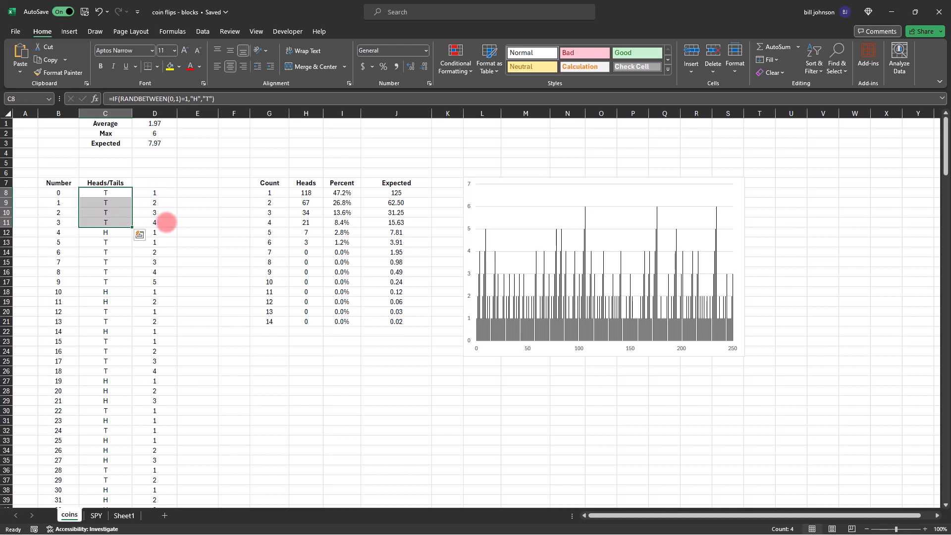
pyautogui.click(105, 232)
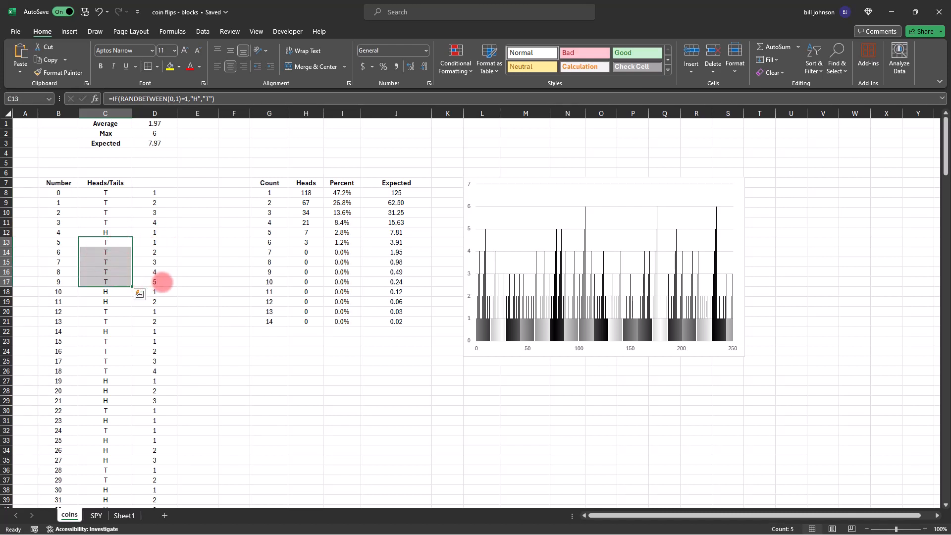
pyautogui.moveTo(121, 293)
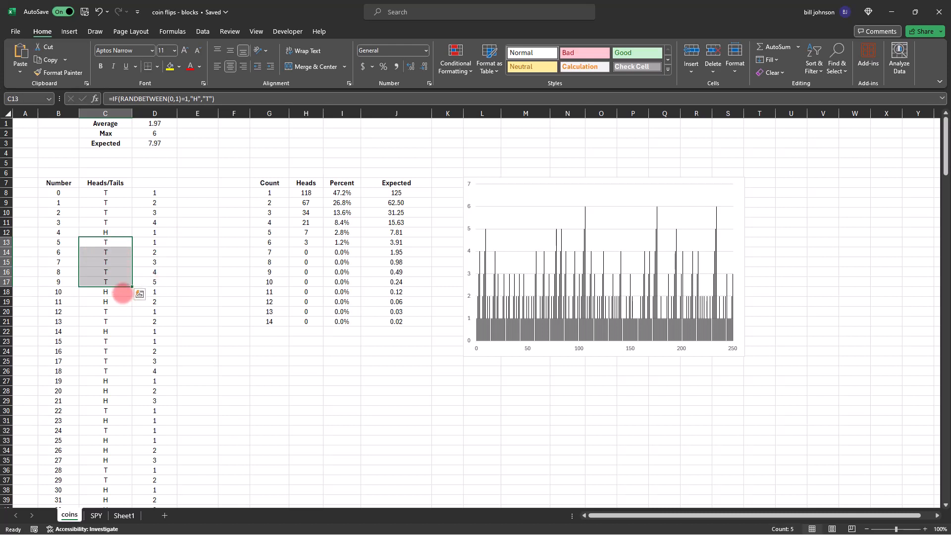
pyautogui.click(105, 291)
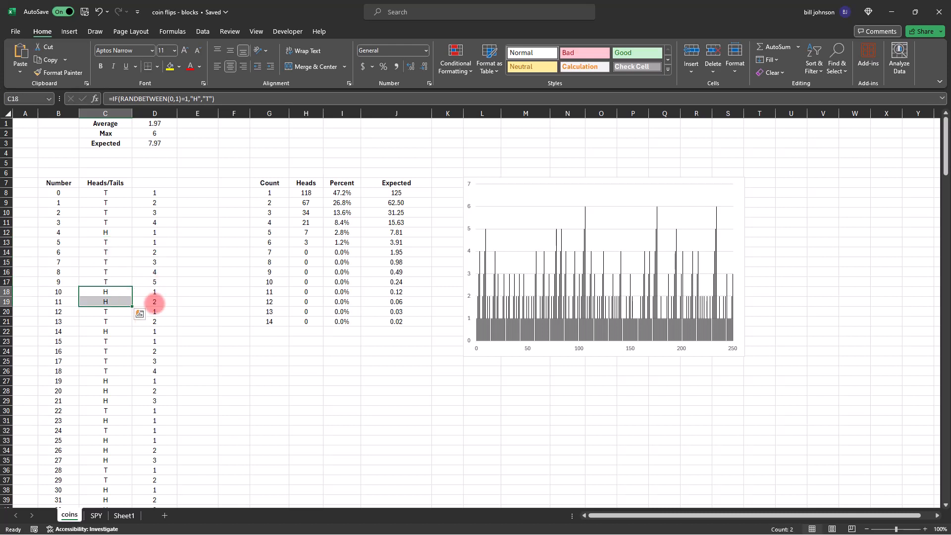
pyautogui.moveTo(168, 350)
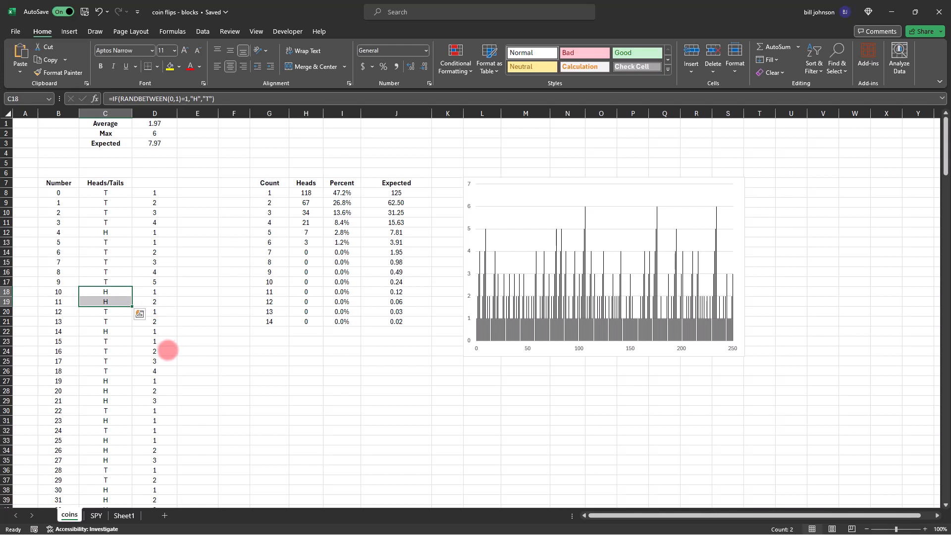
pyautogui.moveTo(155, 192)
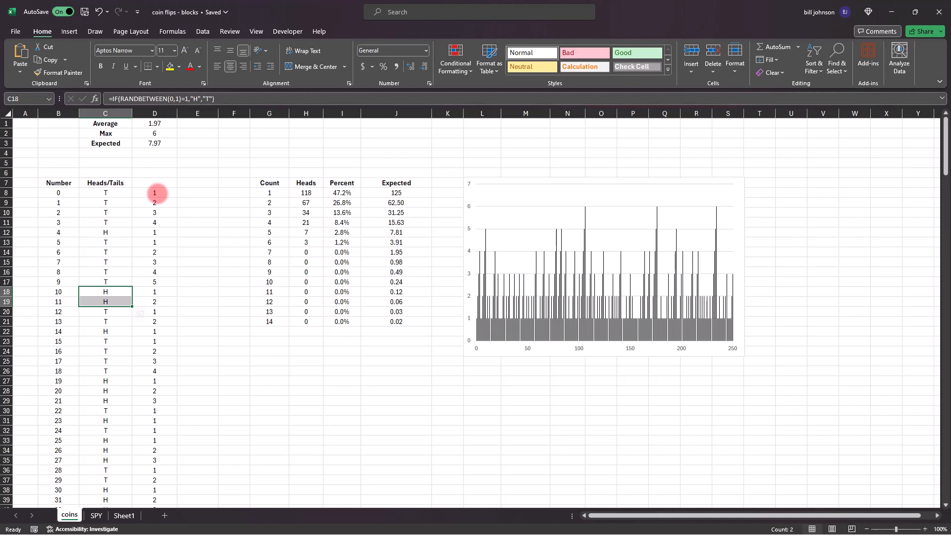
# - Inspect the Average cell D1 showing =AVERAGE(D8:D258) over the streak counts
pyautogui.click(154, 123)
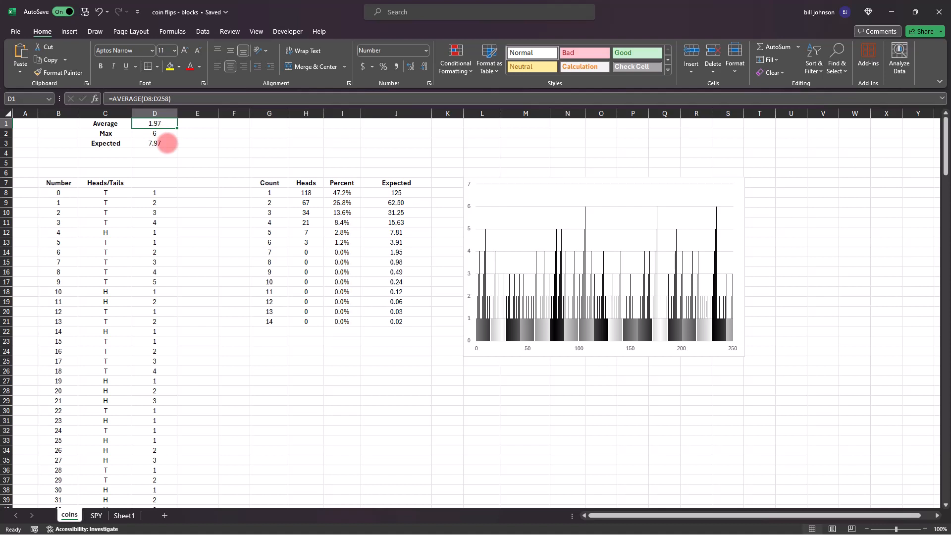
pyautogui.moveTo(154, 181)
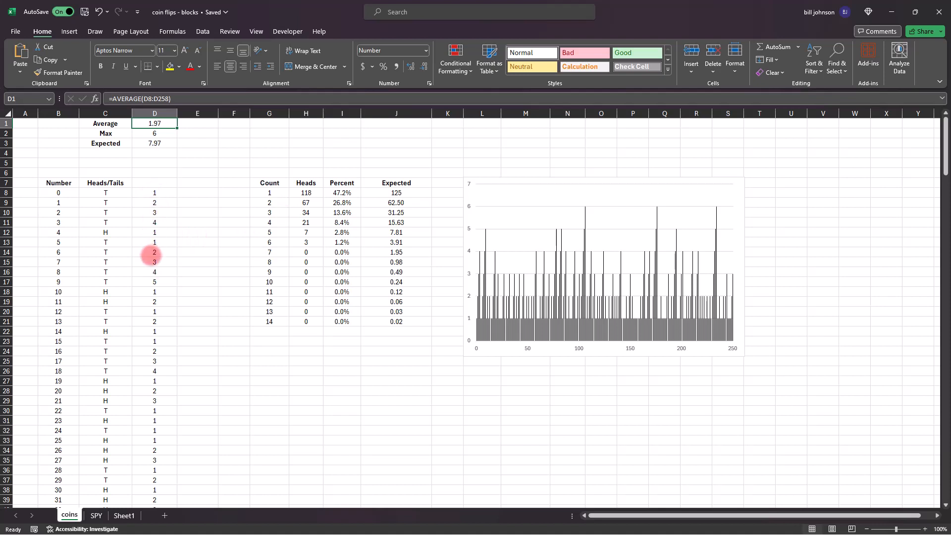
pyautogui.moveTo(154, 212)
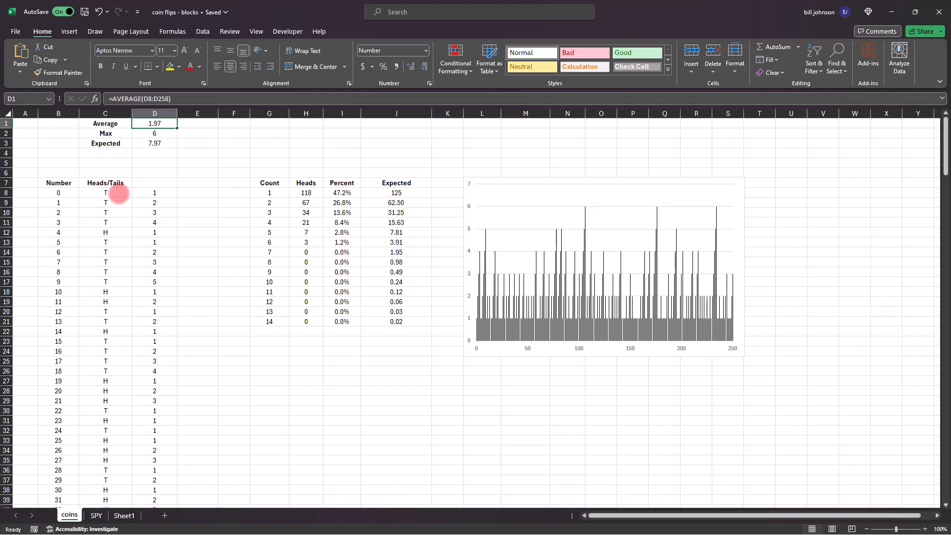
pyautogui.moveTo(119, 202)
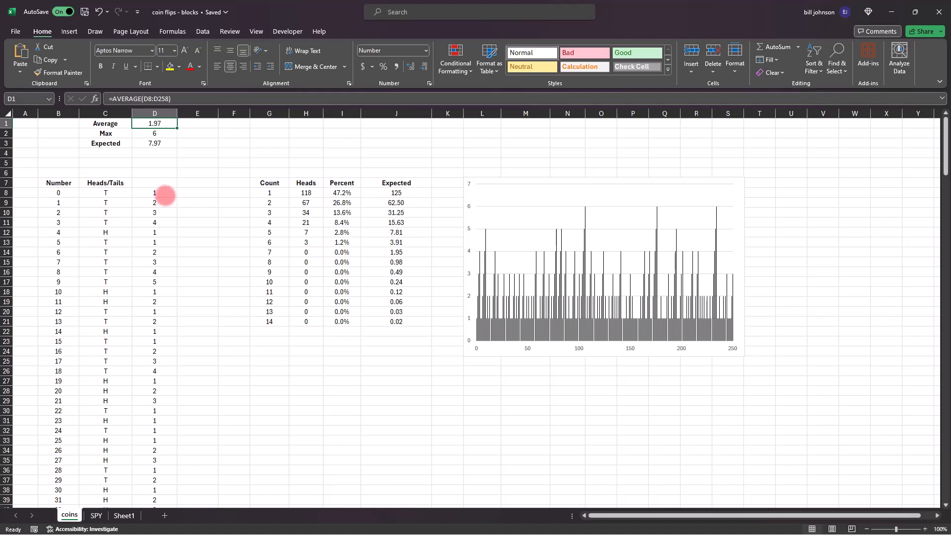
pyautogui.moveTo(154, 212)
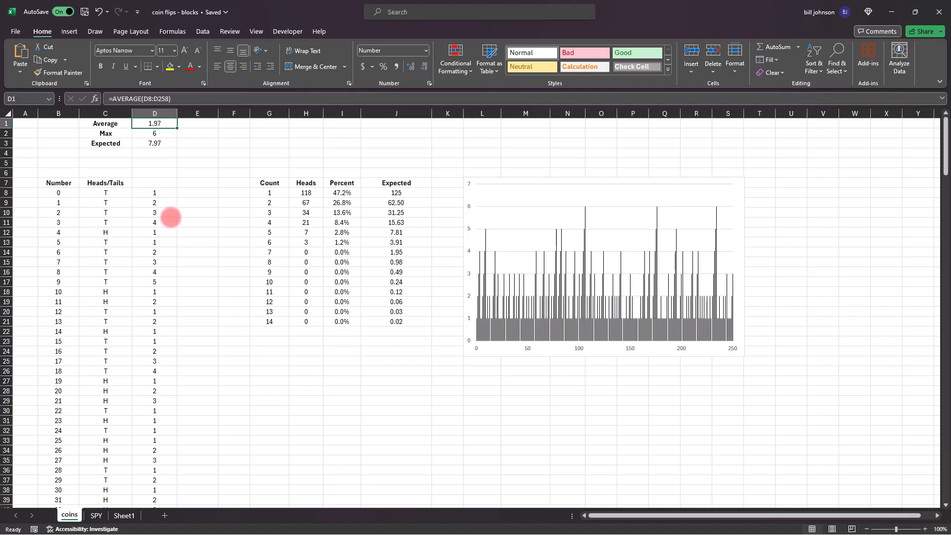
pyautogui.moveTo(343, 217)
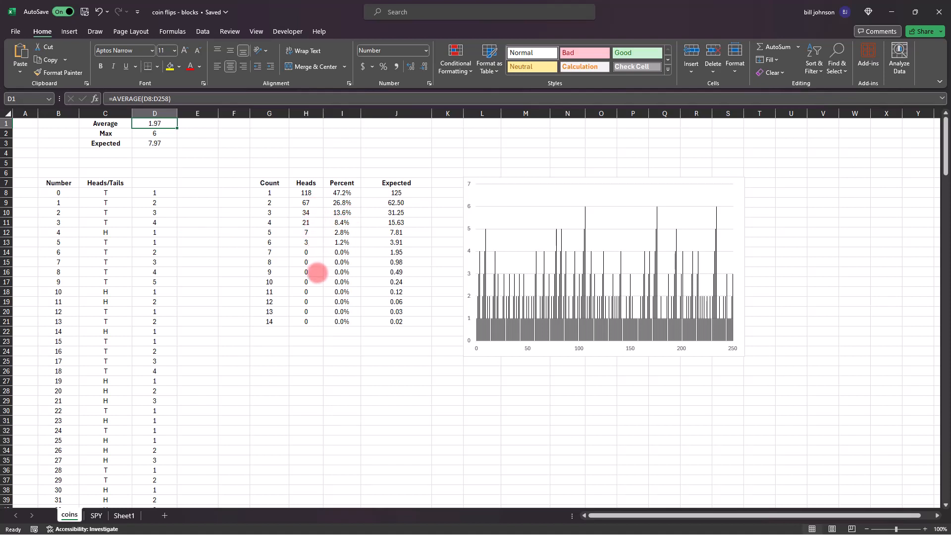
pyautogui.moveTo(337, 202)
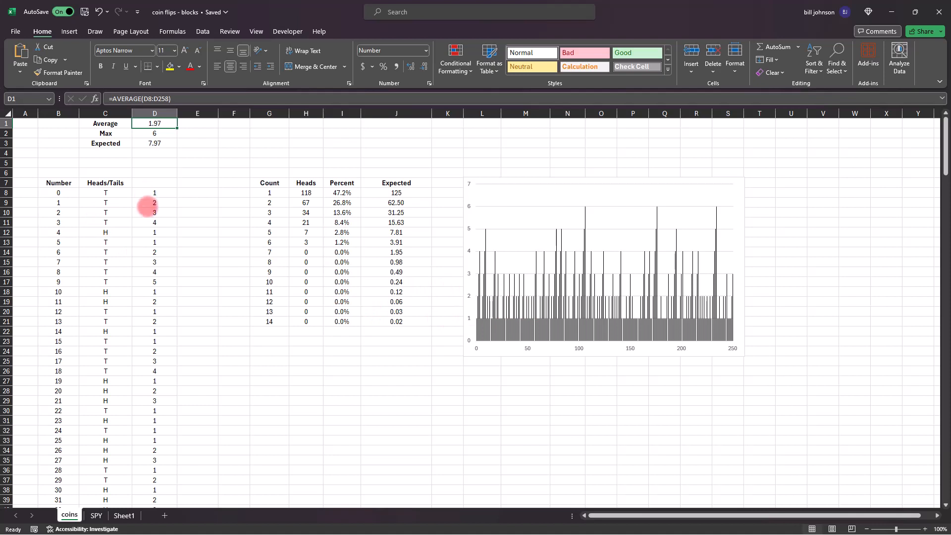
pyautogui.moveTo(460, 234)
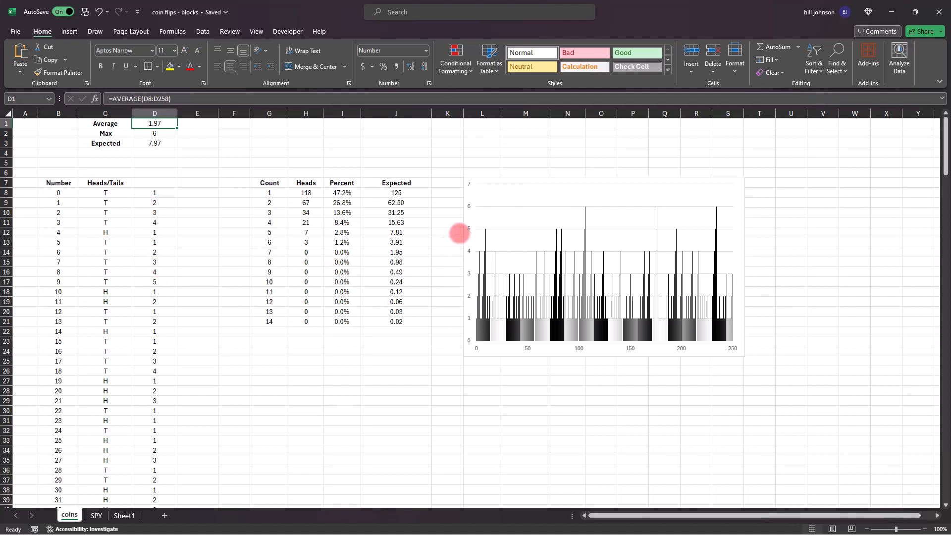
pyautogui.moveTo(581, 209)
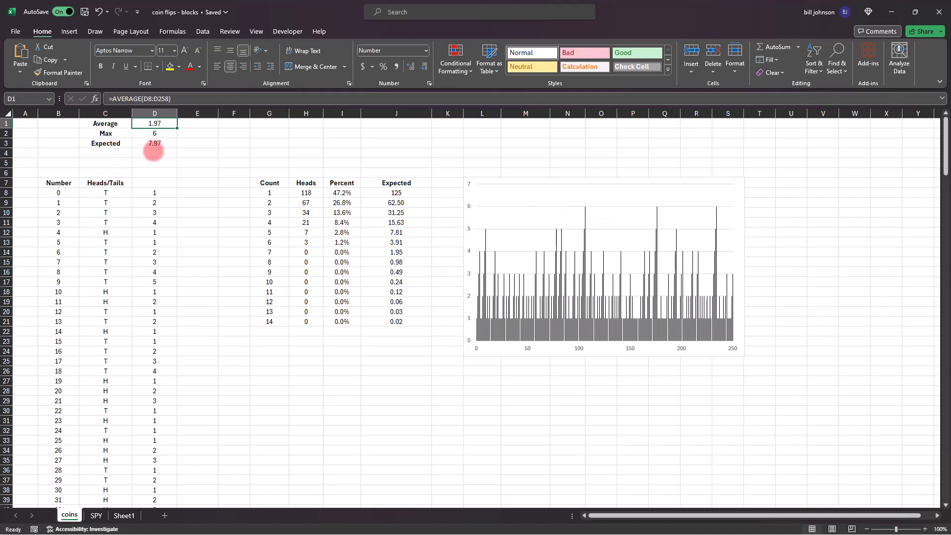
pyautogui.moveTo(190, 179)
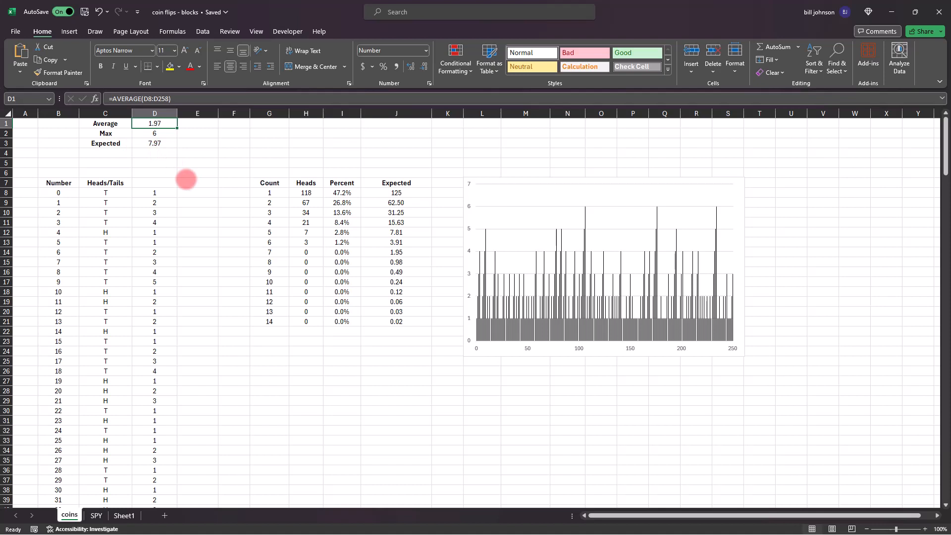
# - Select an empty cell beside the summary and recalculate the random flips
pyautogui.click(197, 133)
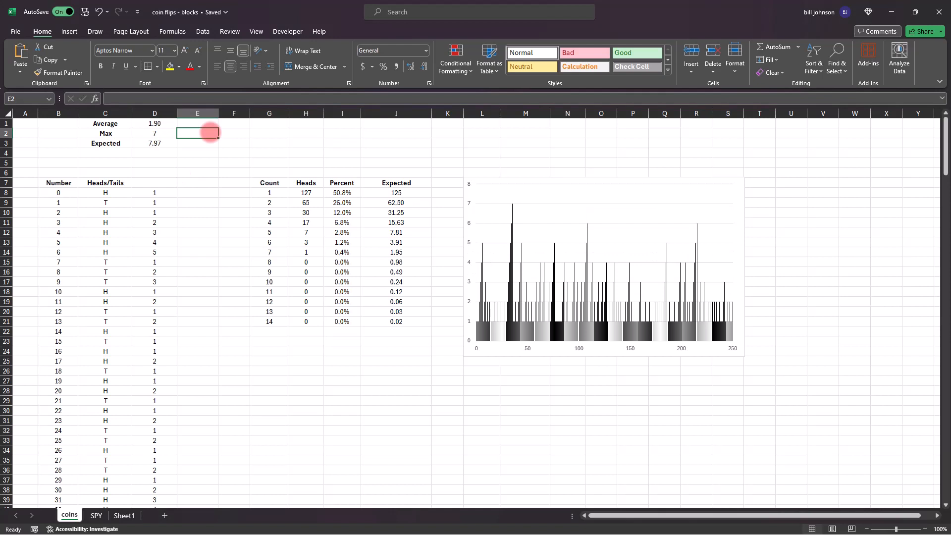
pyautogui.moveTo(321, 193)
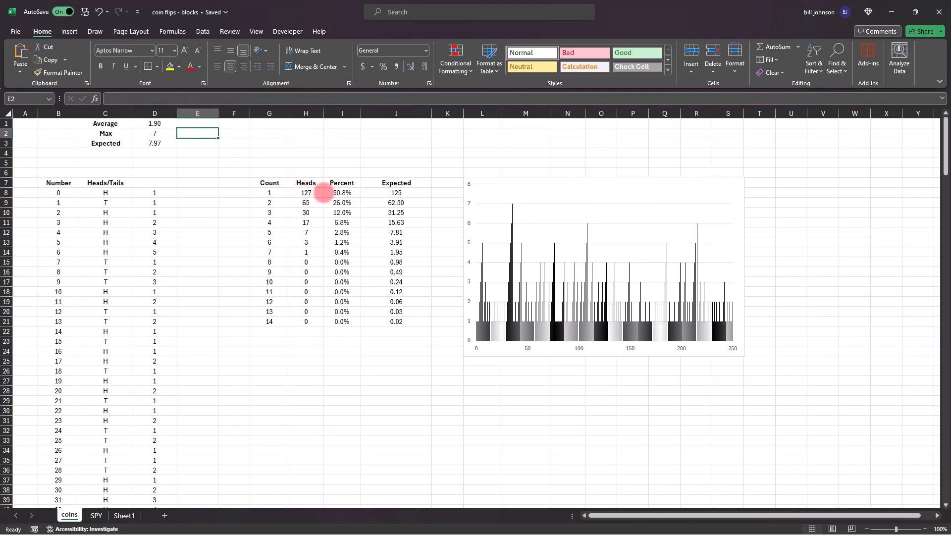
pyautogui.moveTo(346, 202)
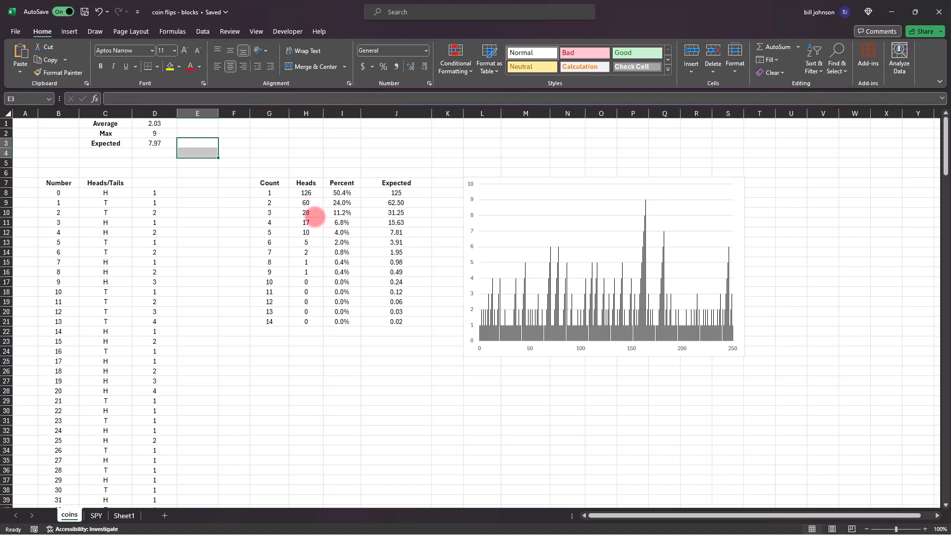
pyautogui.moveTo(315, 269)
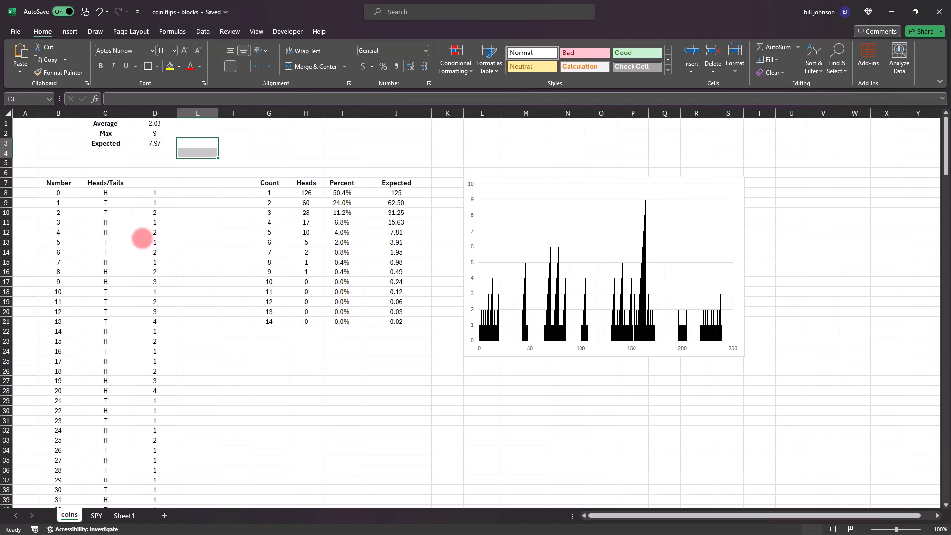
pyautogui.moveTo(117, 202)
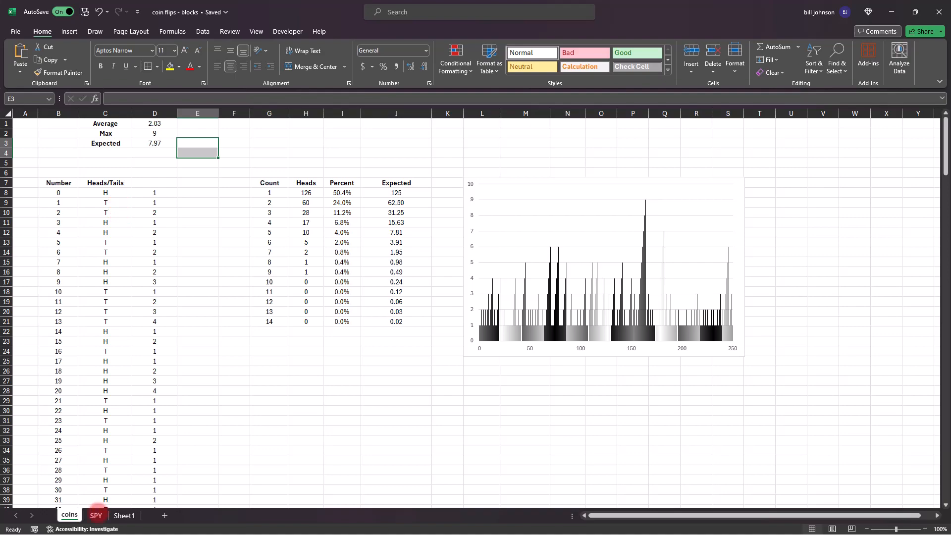
# - On the SPY sheet, check the closes for 1/19–1/23/2023 and their up/down IF formulas
pyautogui.click(95, 515)
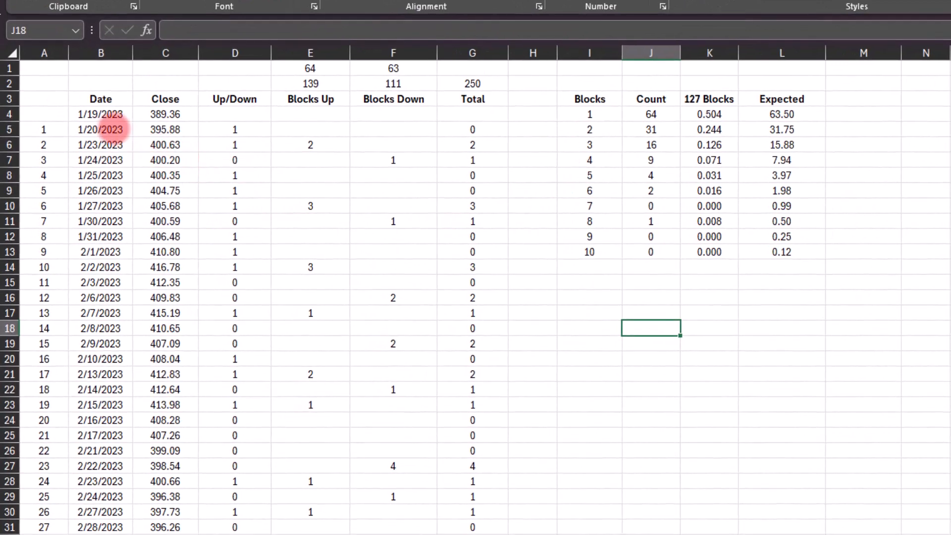
pyautogui.click(101, 128)
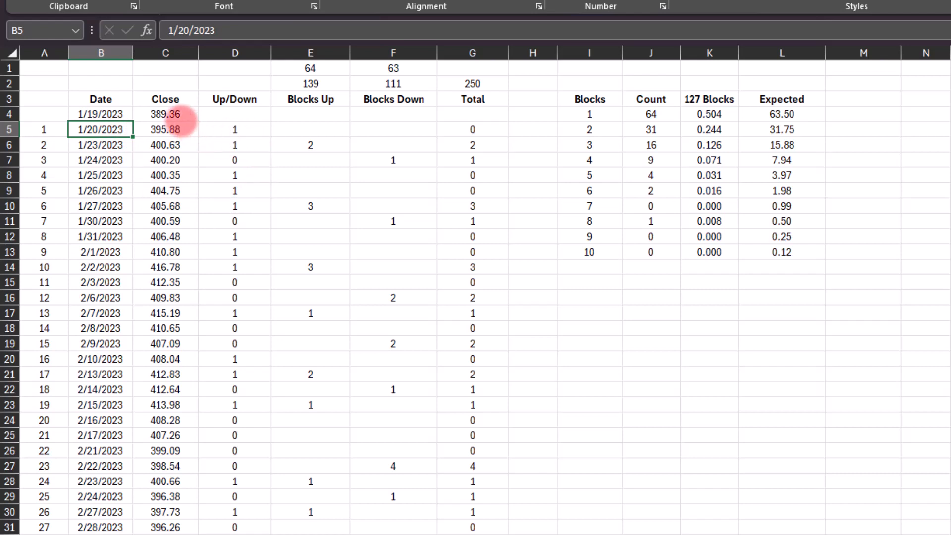
pyautogui.click(166, 114)
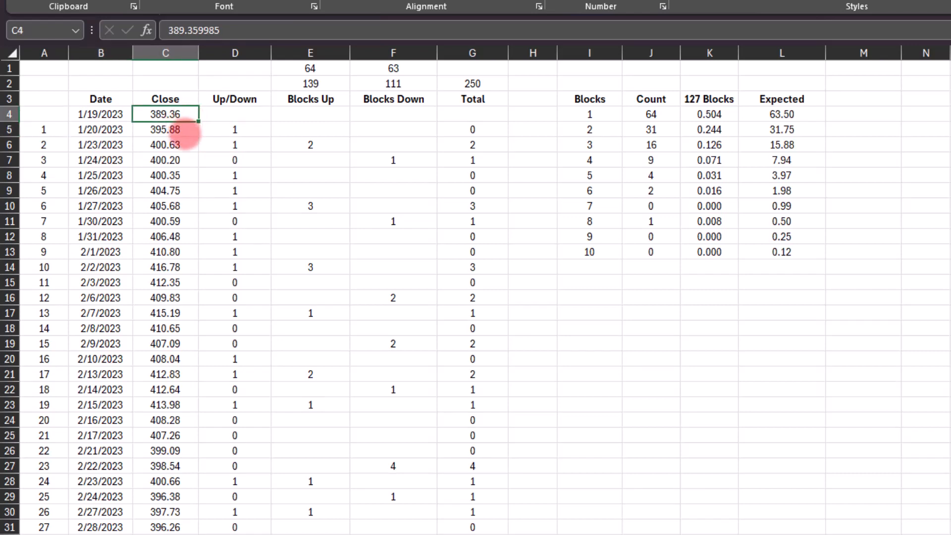
pyautogui.click(234, 129)
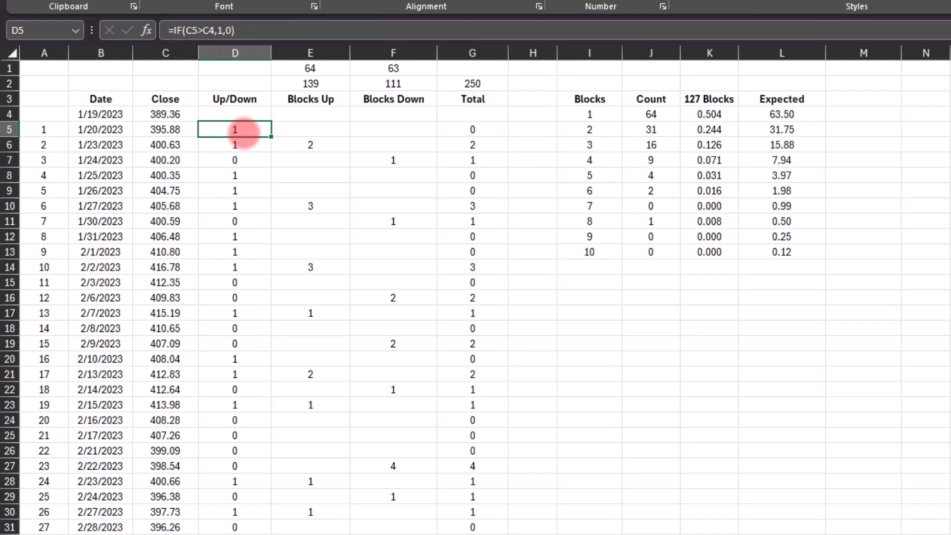
pyautogui.click(165, 145)
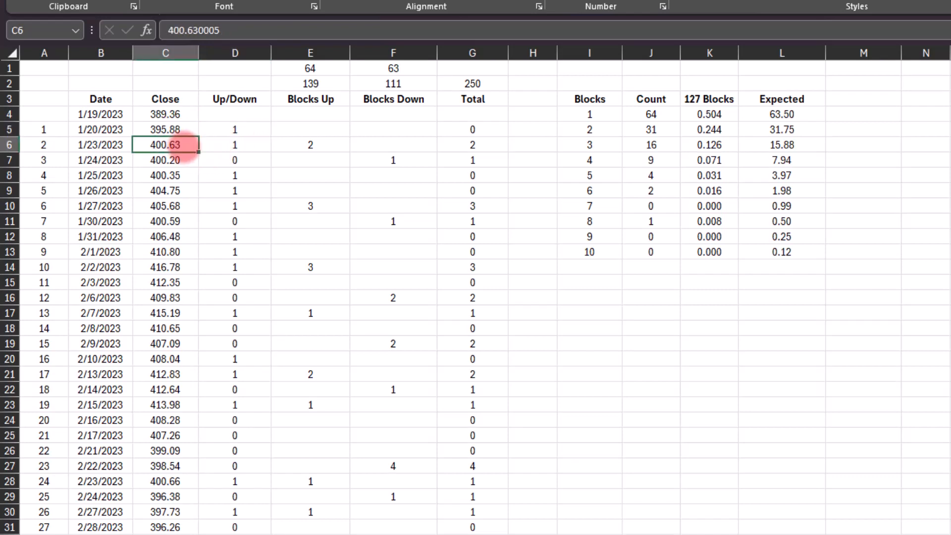
pyautogui.click(235, 145)
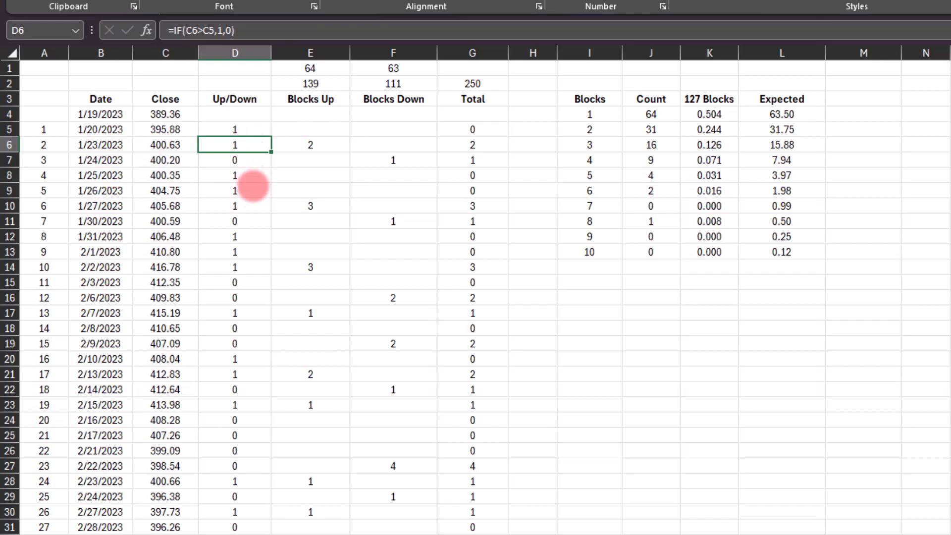
pyautogui.moveTo(310, 144)
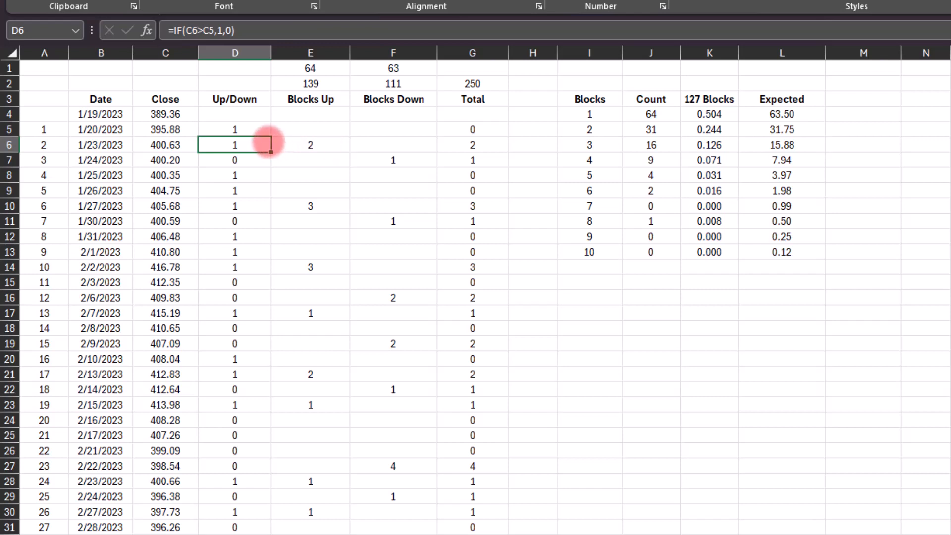
# - Walk the up and down blocks from 1/20 to 2/6/2023 — up blocks of 3, down blocks of 1, 1 and 2
pyautogui.click(310, 129)
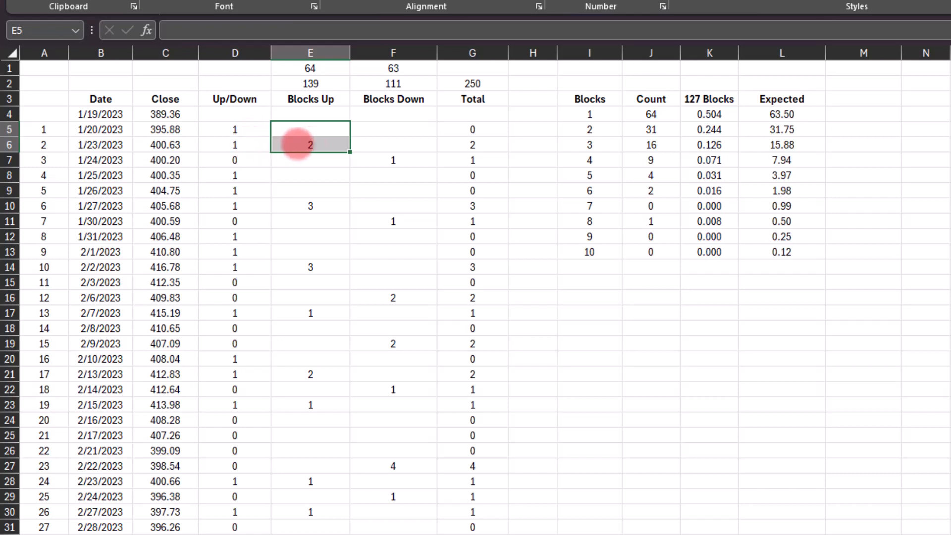
pyautogui.moveTo(251, 161)
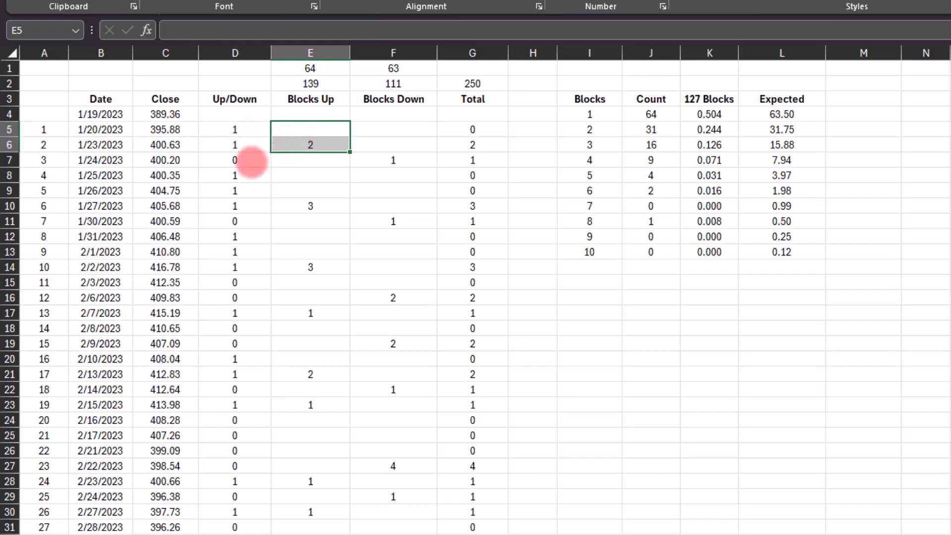
pyautogui.click(234, 160)
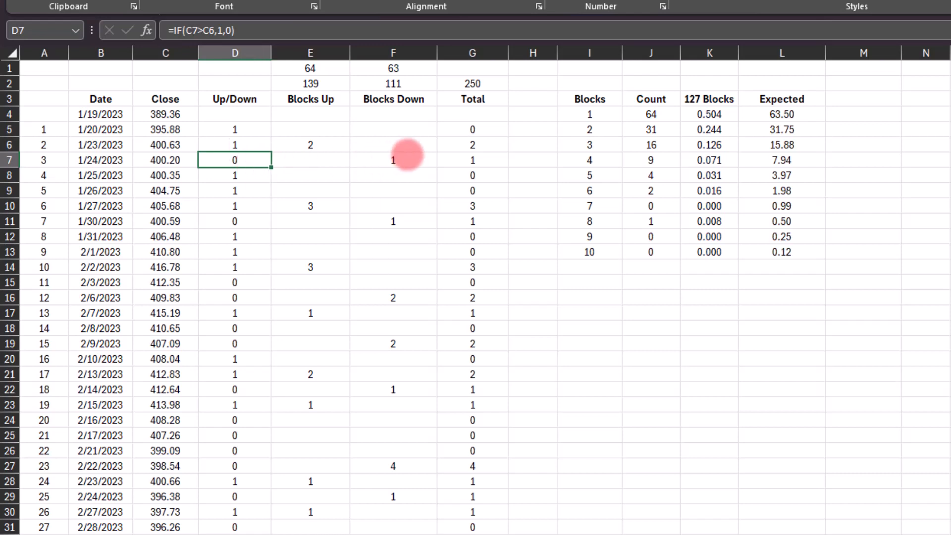
pyautogui.click(394, 160)
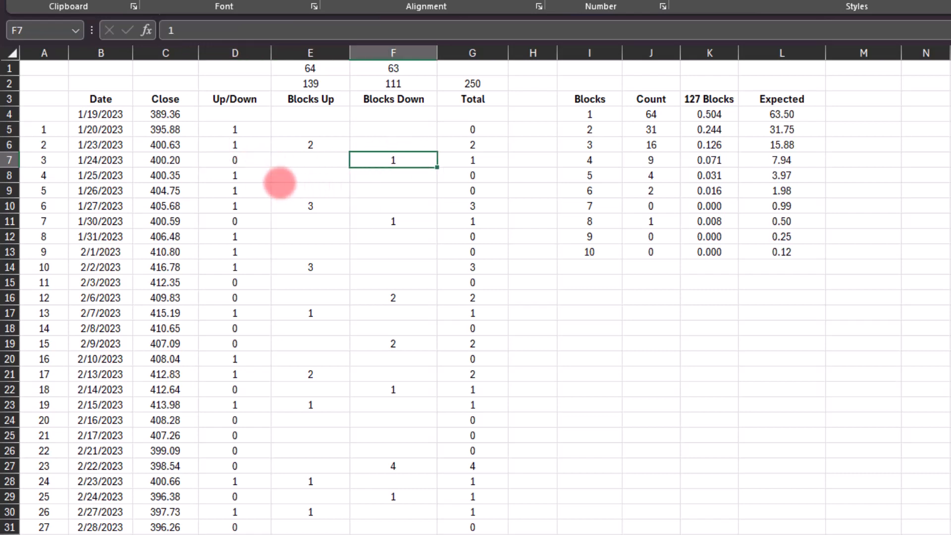
pyautogui.click(310, 207)
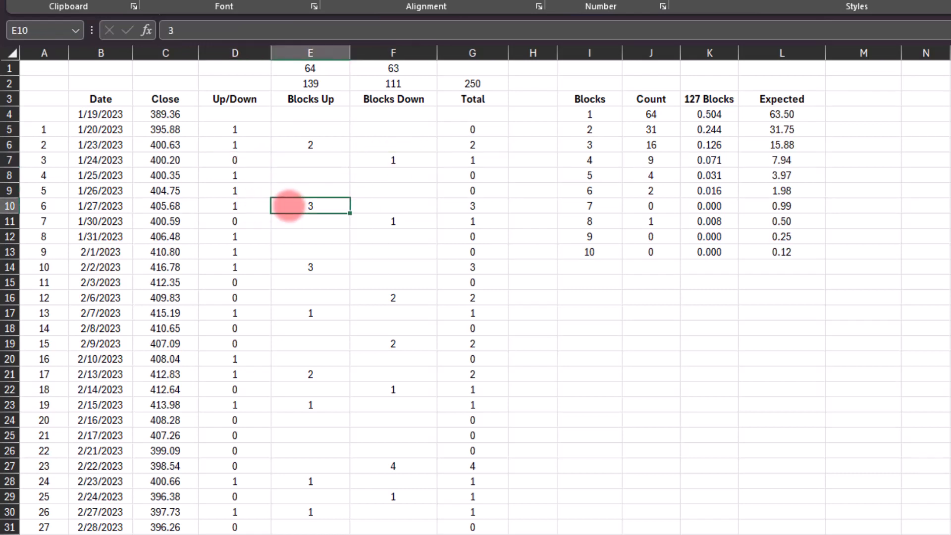
pyautogui.click(235, 221)
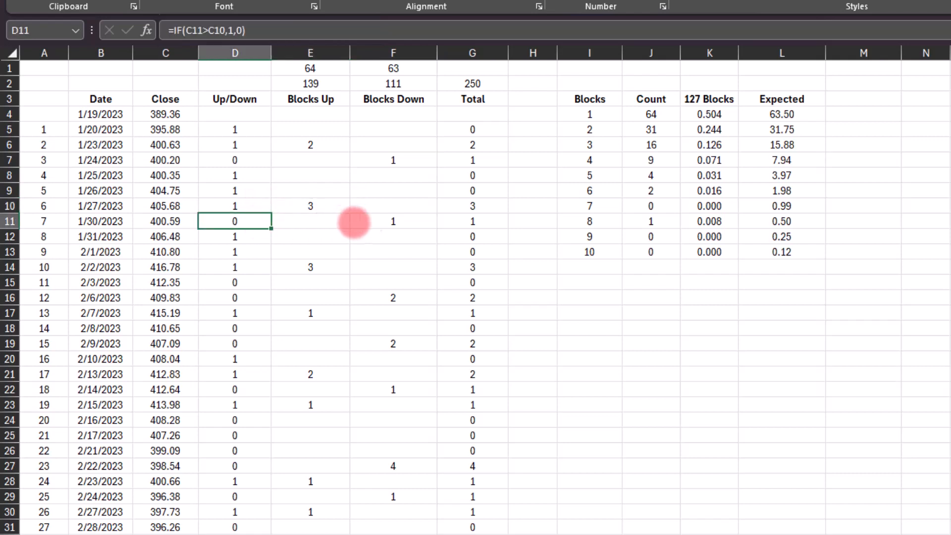
pyautogui.click(393, 221)
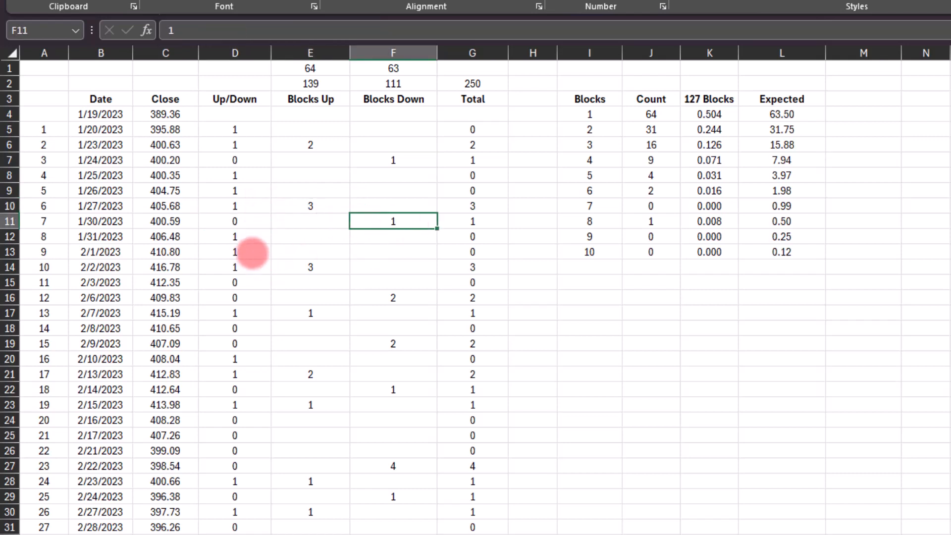
pyautogui.click(311, 267)
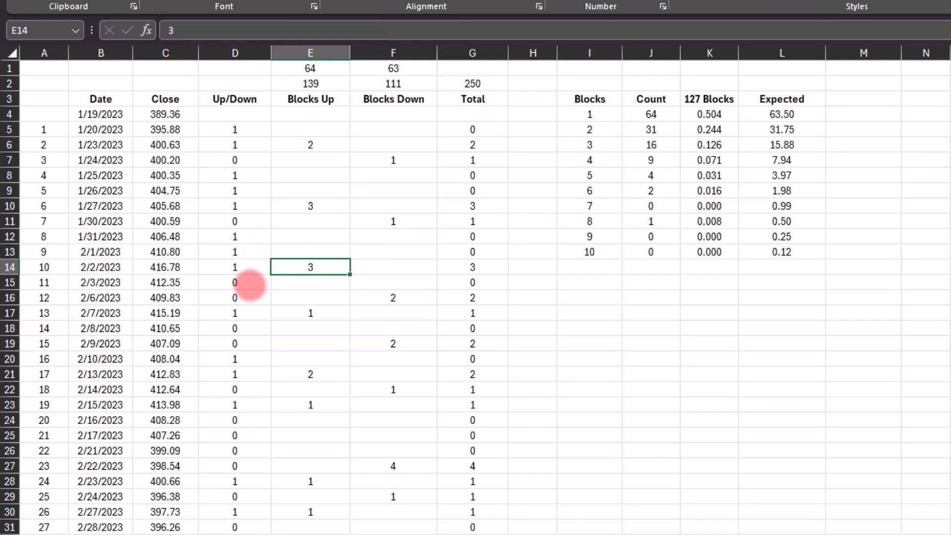
pyautogui.click(393, 297)
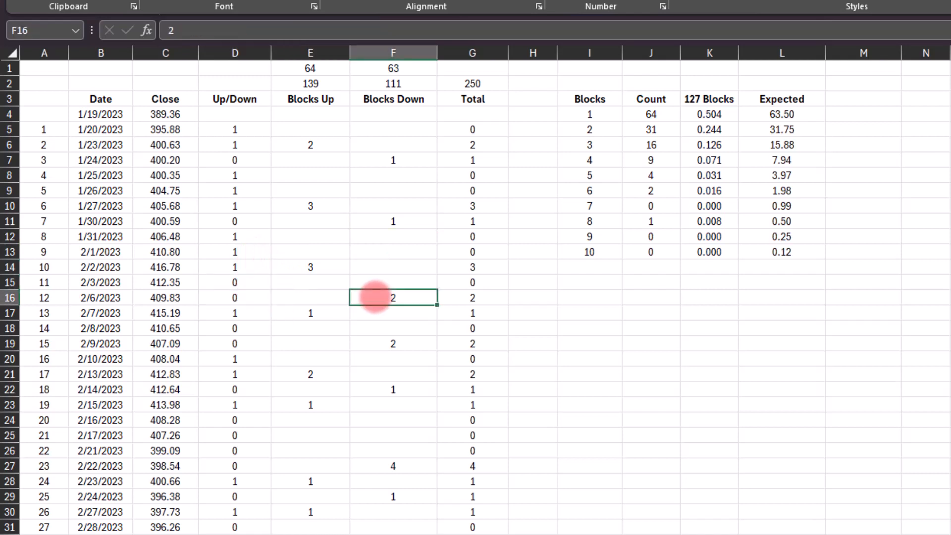
pyautogui.moveTo(473, 145)
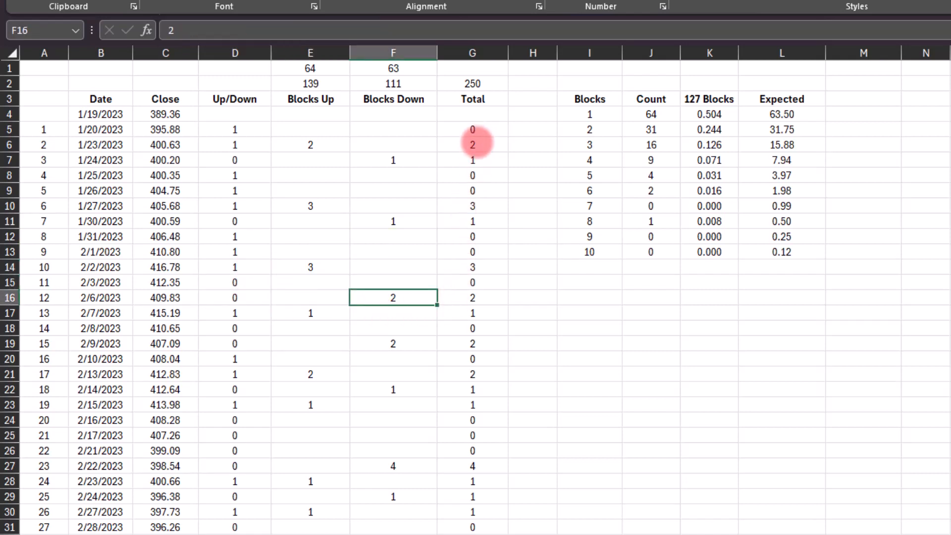
pyautogui.click(310, 145)
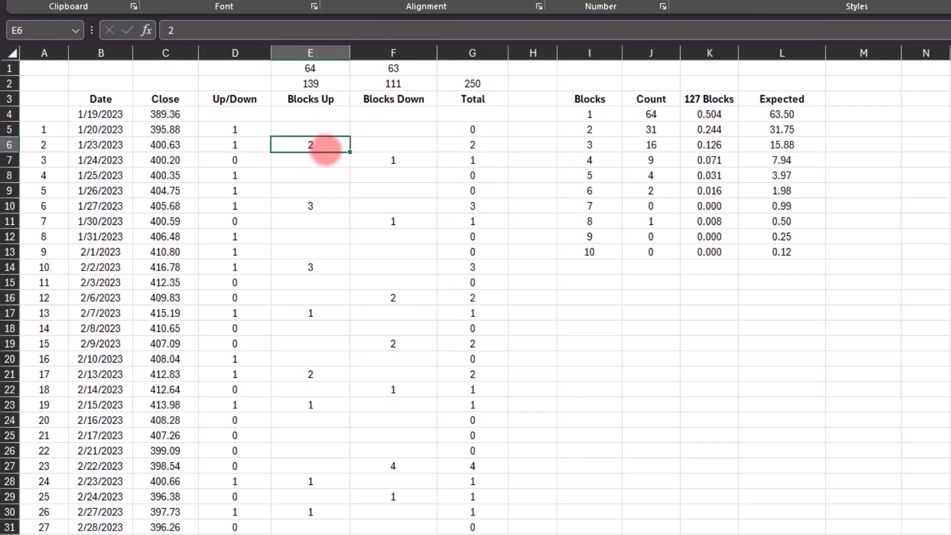
pyautogui.moveTo(331, 231)
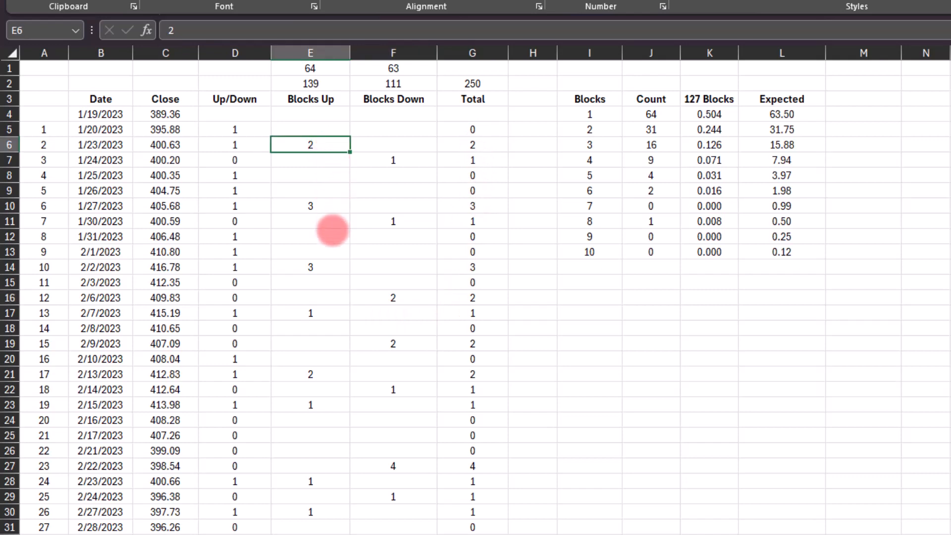
pyautogui.moveTo(321, 85)
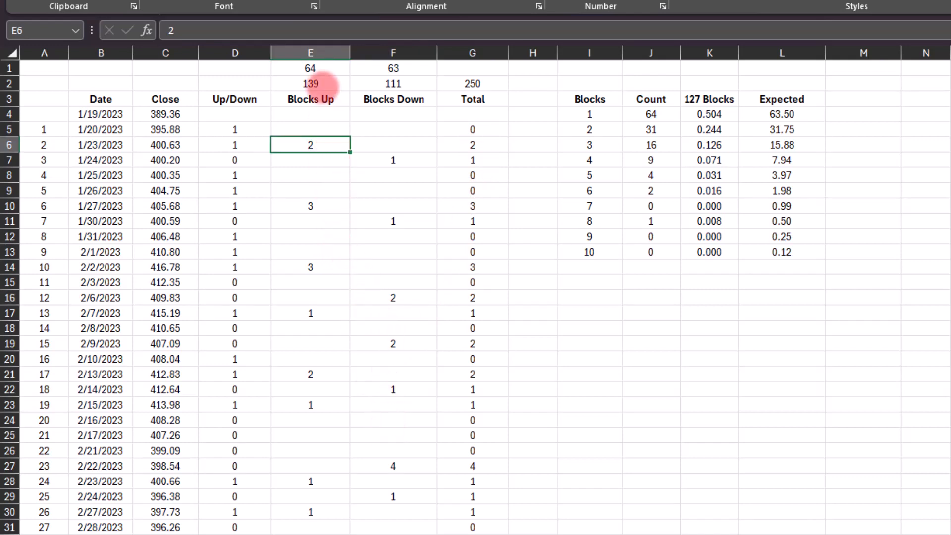
pyautogui.click(311, 69)
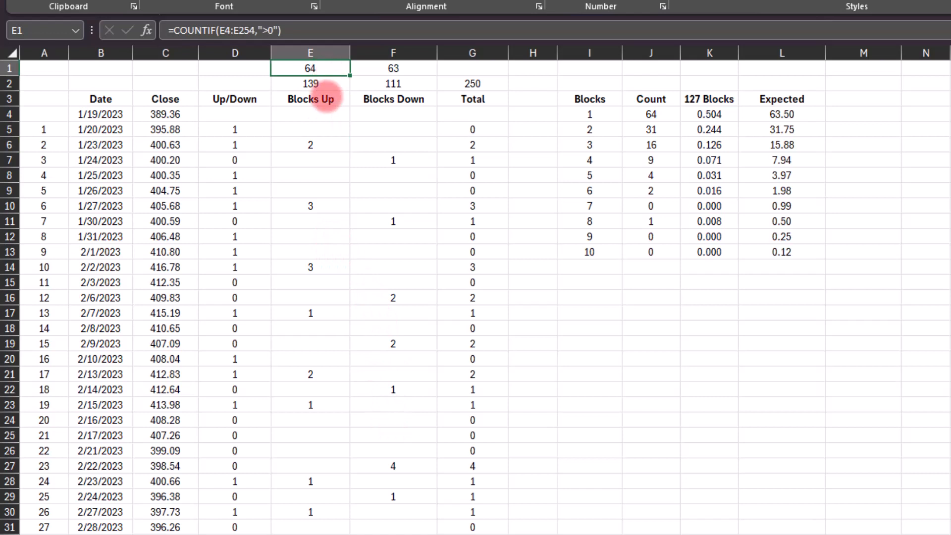
pyautogui.click(394, 68)
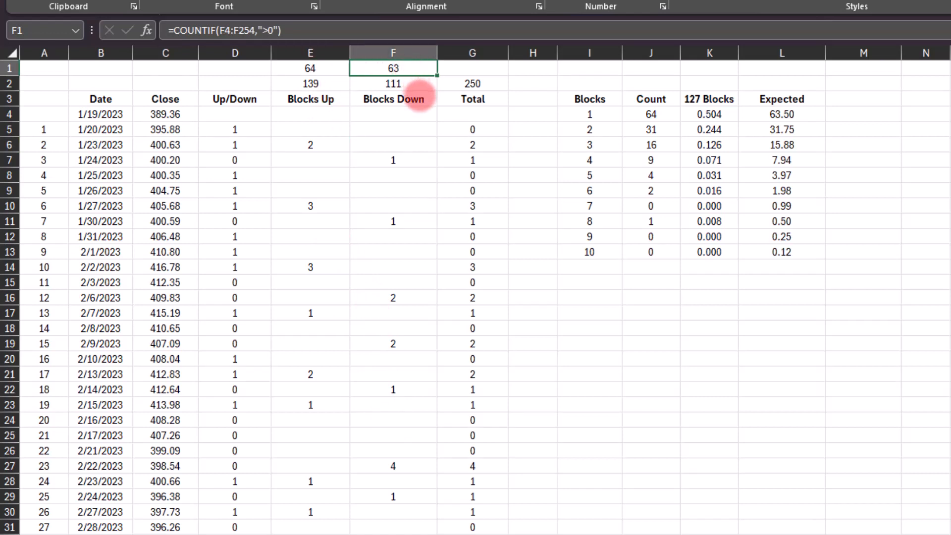
pyautogui.moveTo(354, 166)
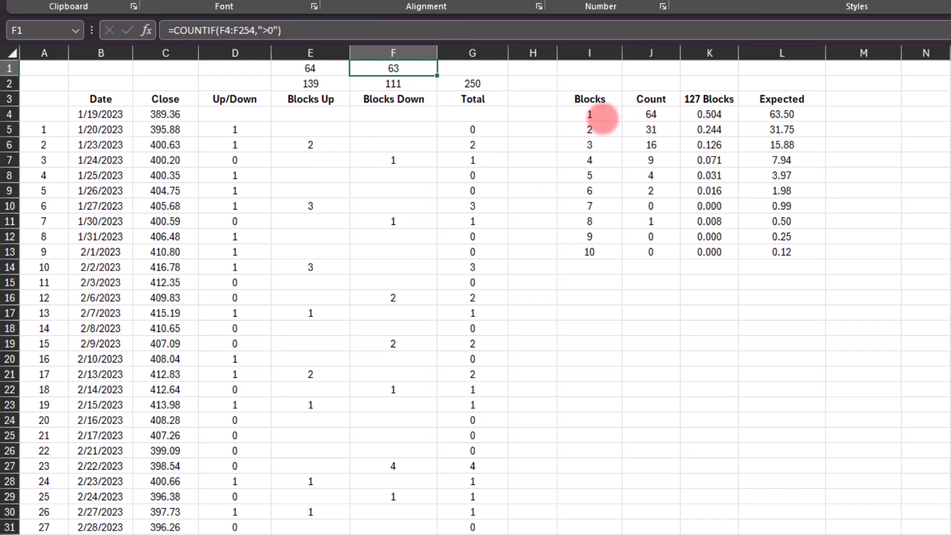
pyautogui.click(650, 114)
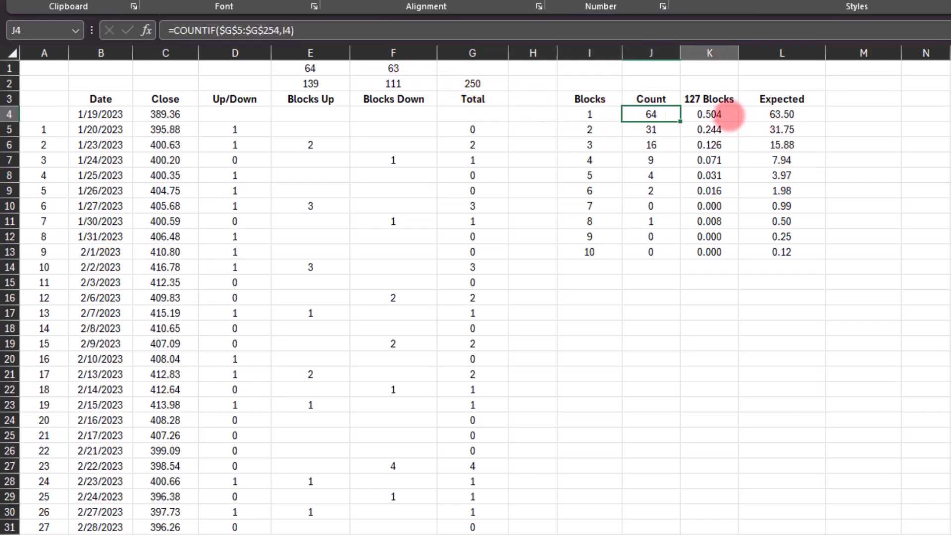
pyautogui.click(708, 114)
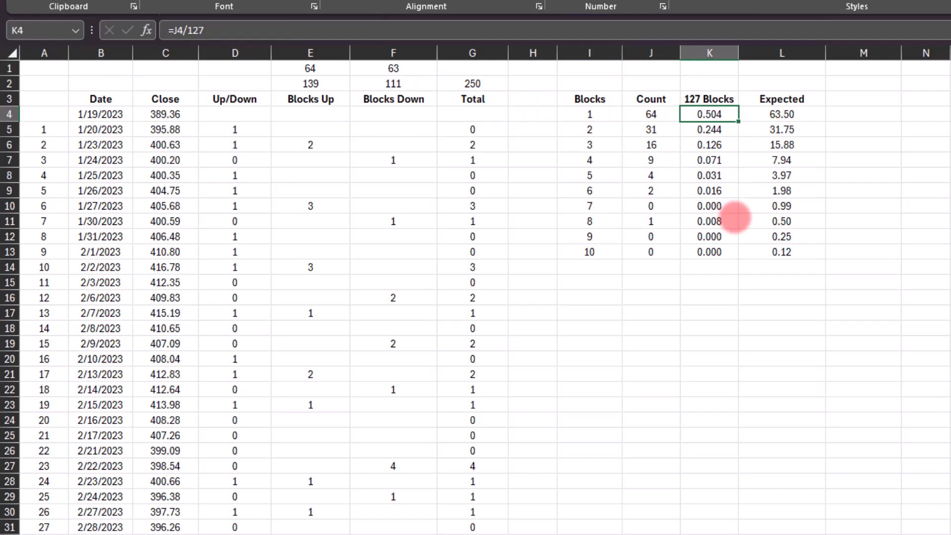
pyautogui.moveTo(810, 123)
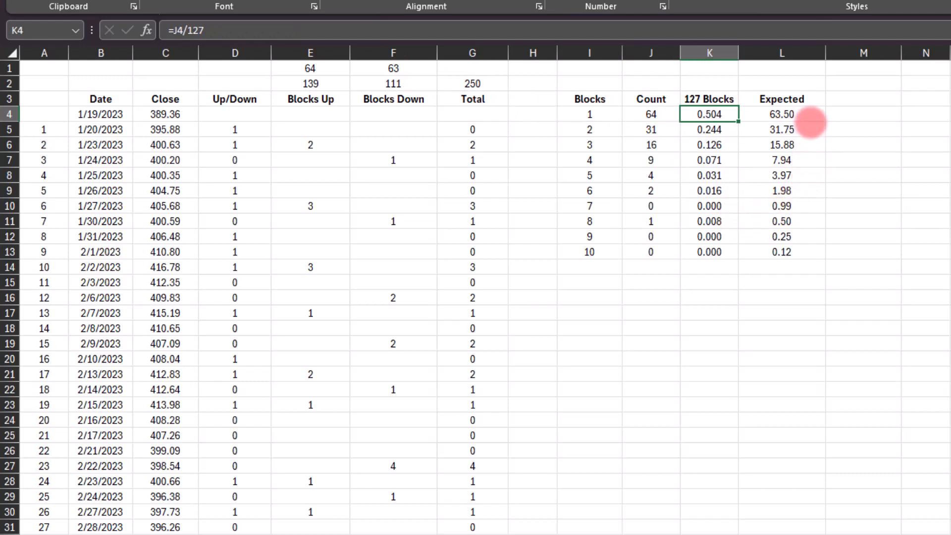
pyautogui.click(782, 114)
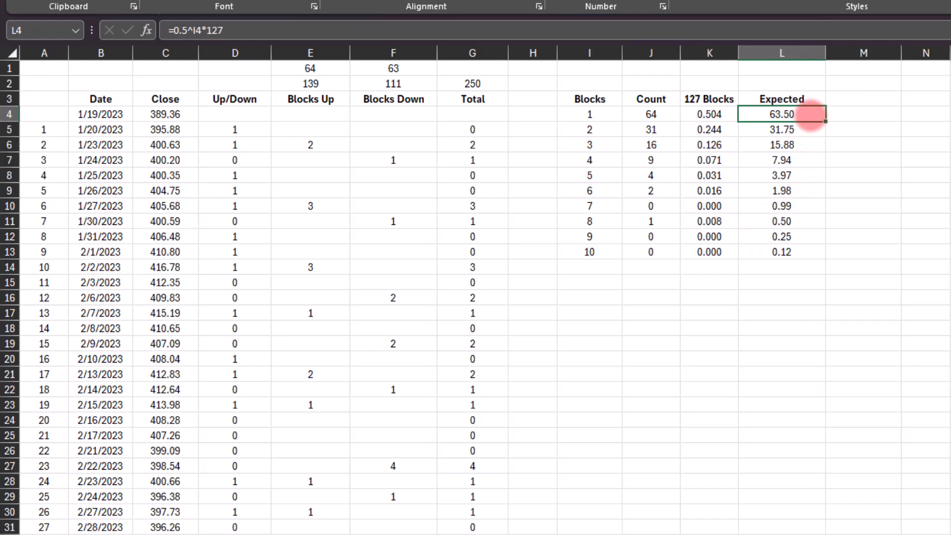
pyautogui.click(650, 114)
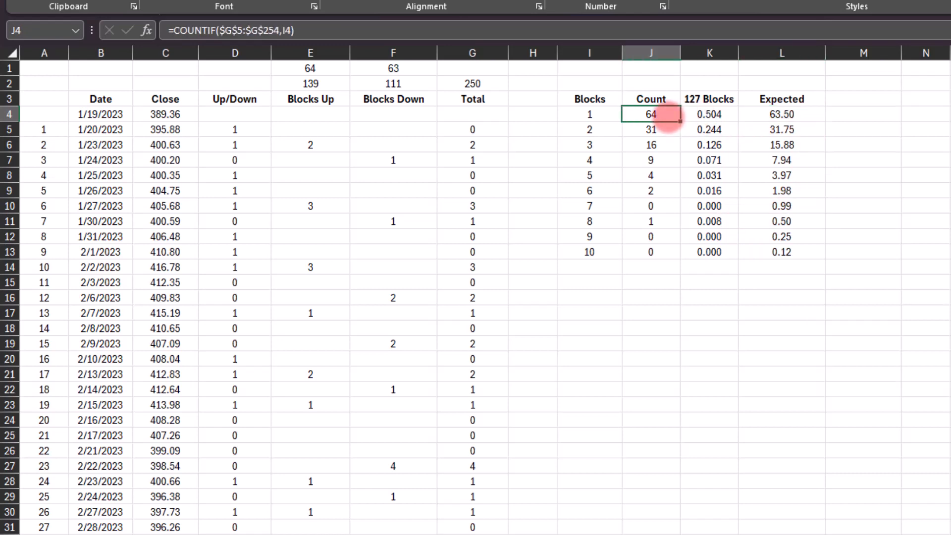
pyautogui.click(588, 128)
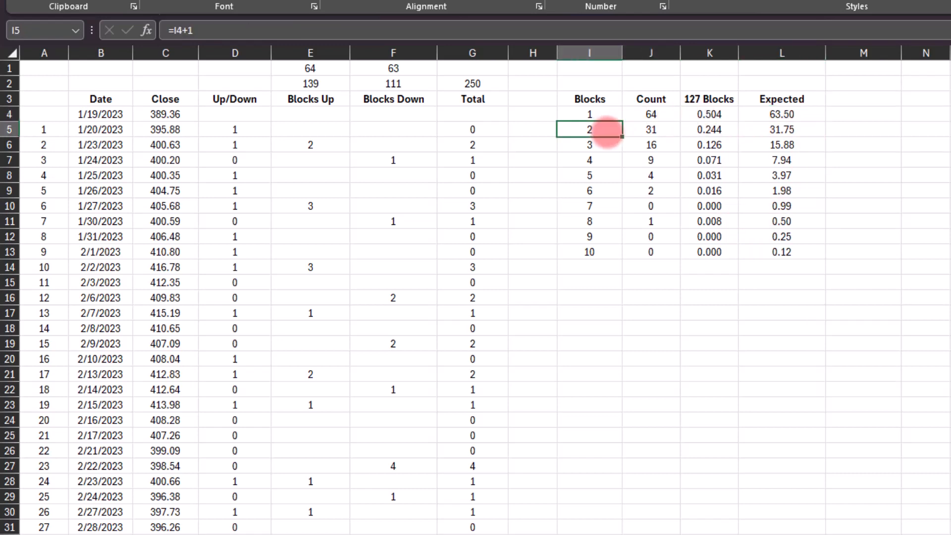
pyautogui.moveTo(709, 136)
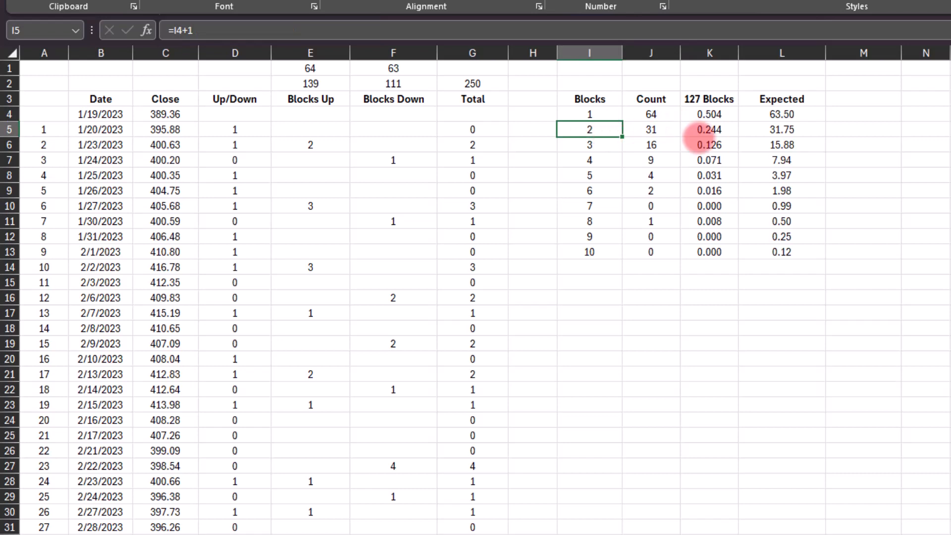
pyautogui.click(782, 129)
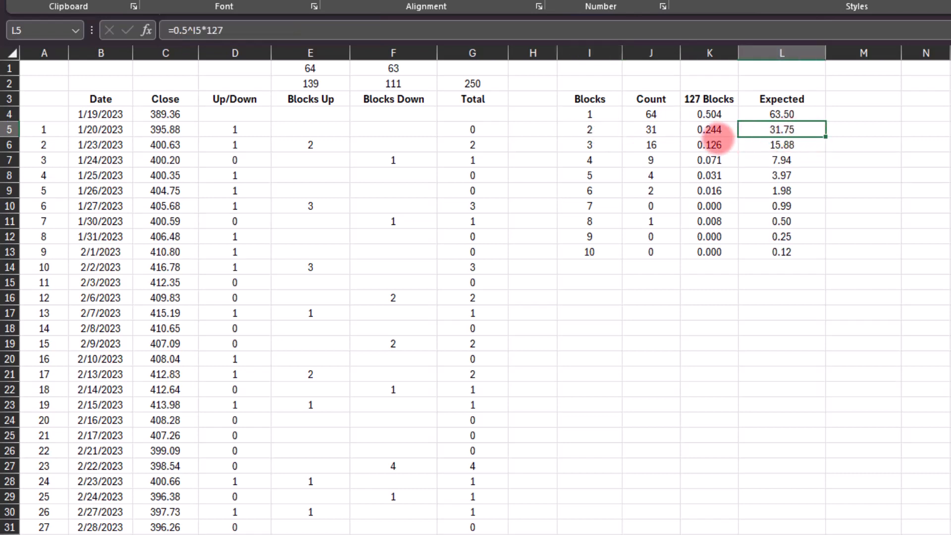
pyautogui.click(650, 129)
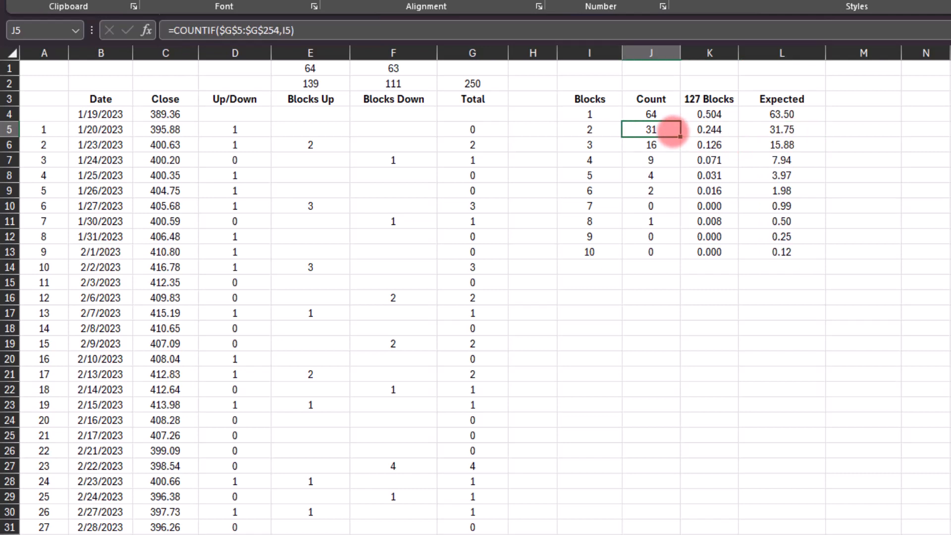
pyautogui.click(708, 129)
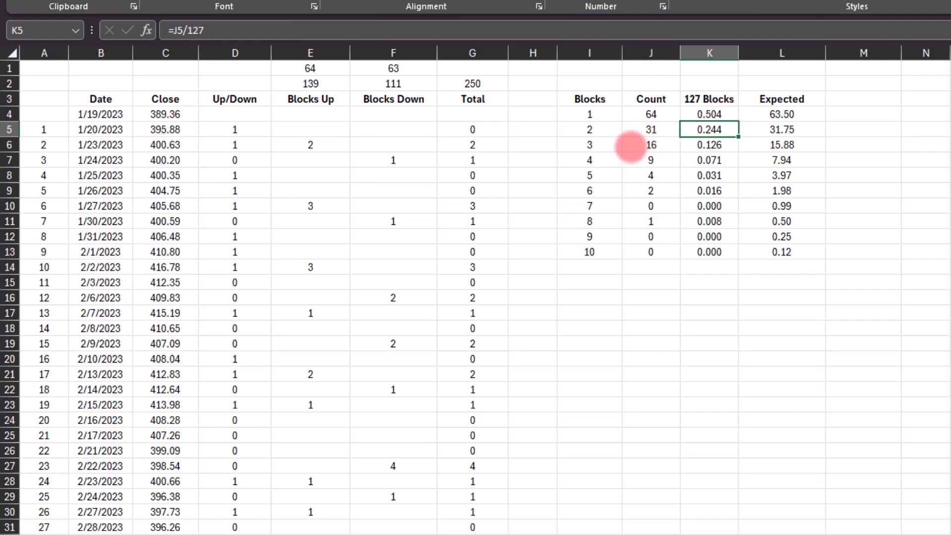
pyautogui.click(588, 145)
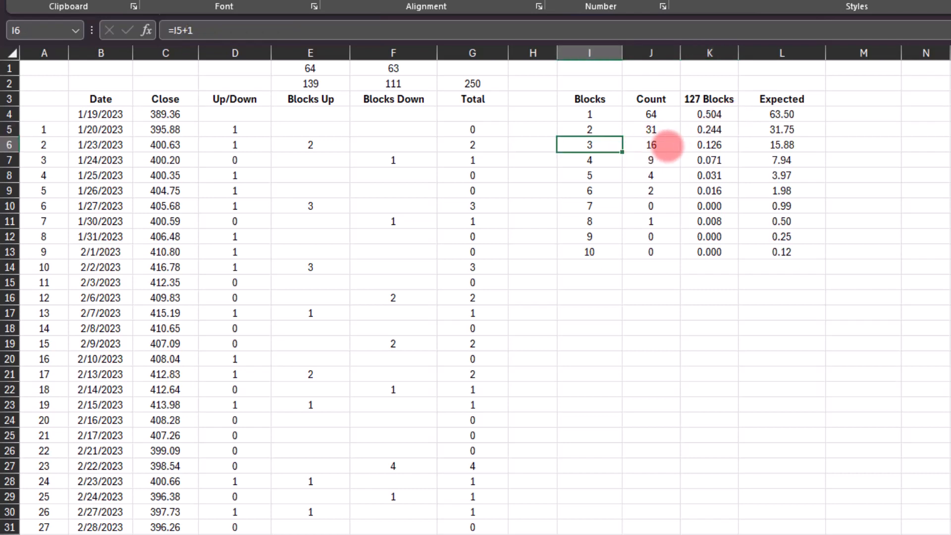
pyautogui.click(651, 145)
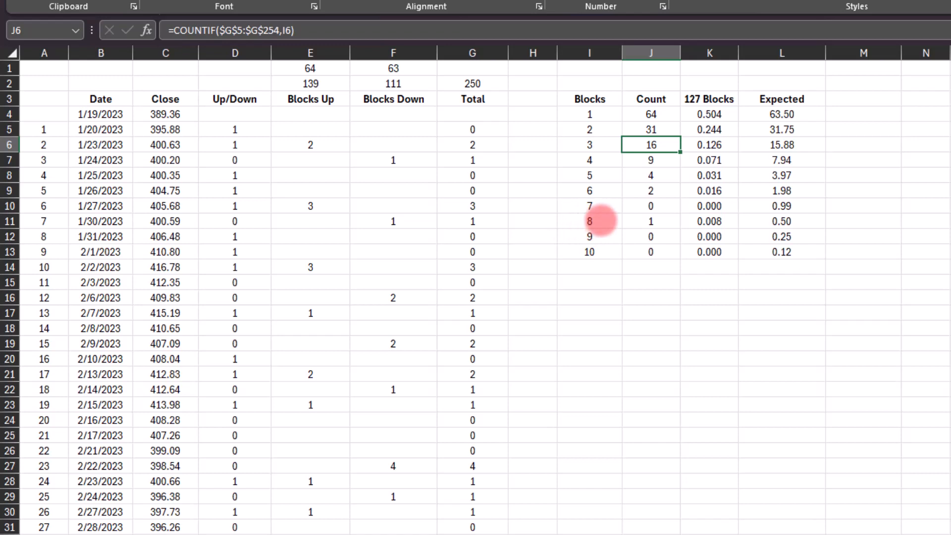
pyautogui.moveTo(645, 221)
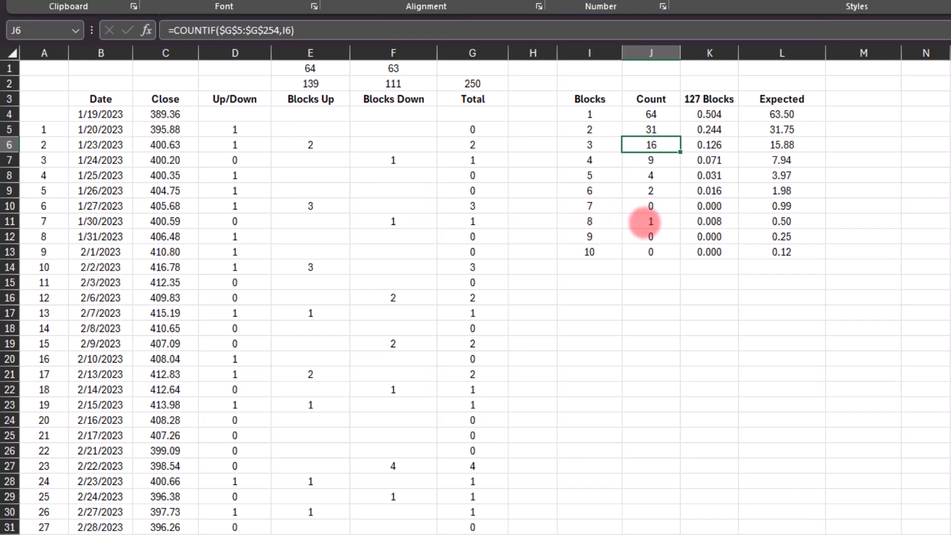
pyautogui.moveTo(645, 301)
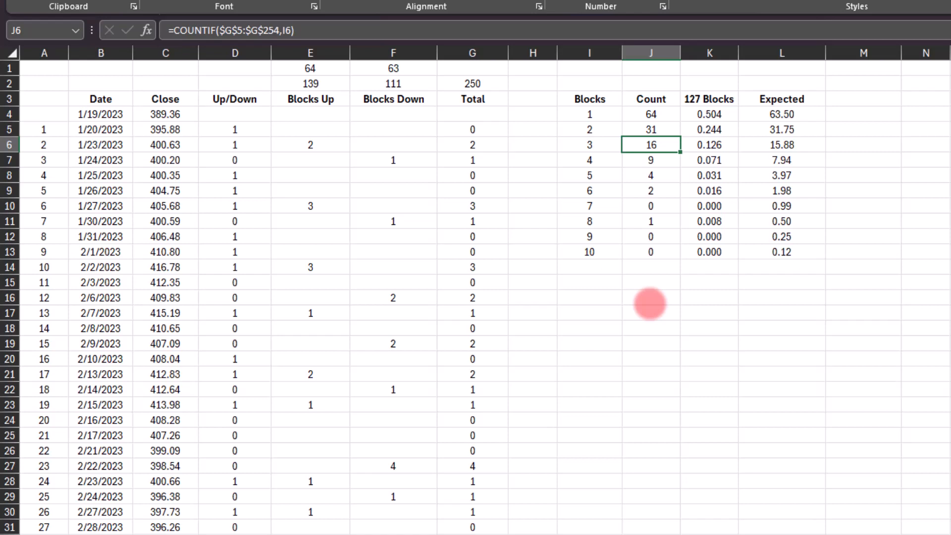
pyautogui.moveTo(652, 313)
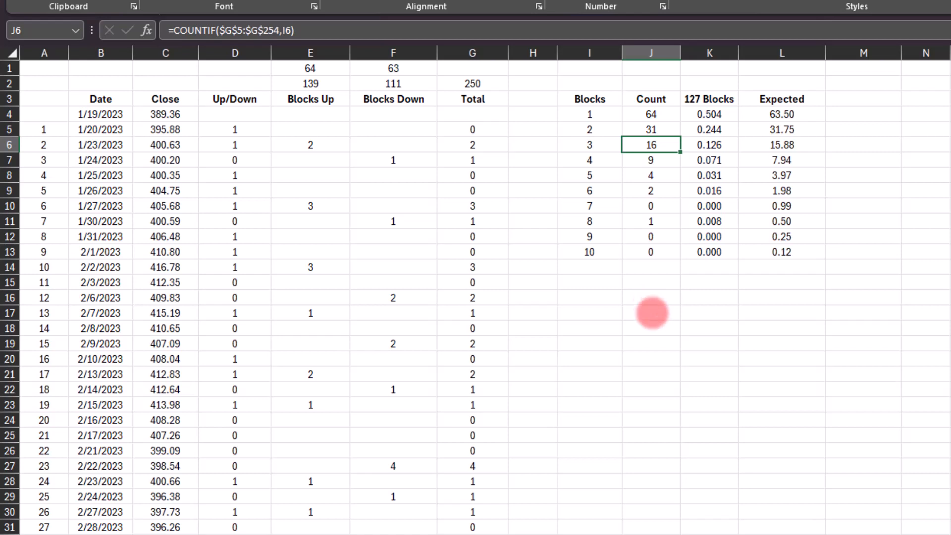
pyautogui.moveTo(719, 297)
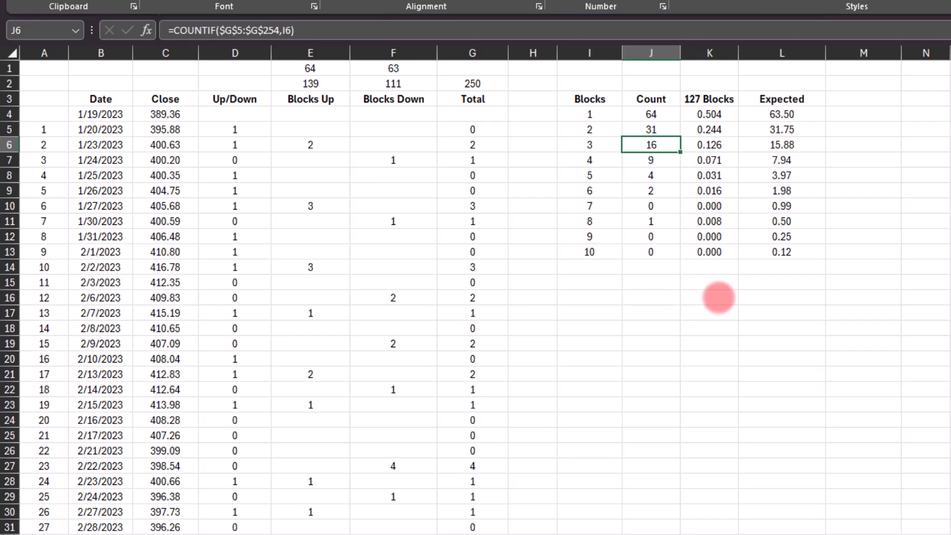
pyautogui.moveTo(718, 237)
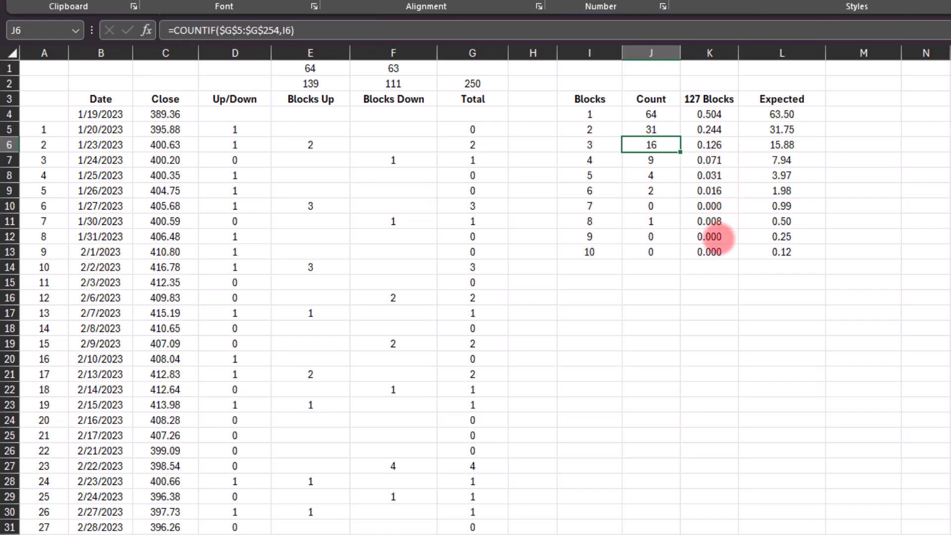
pyautogui.moveTo(170, 237)
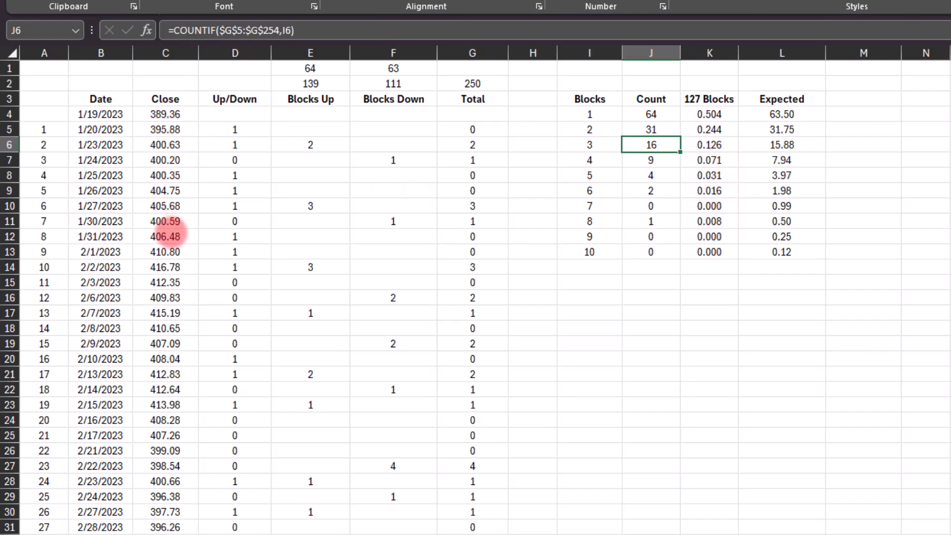